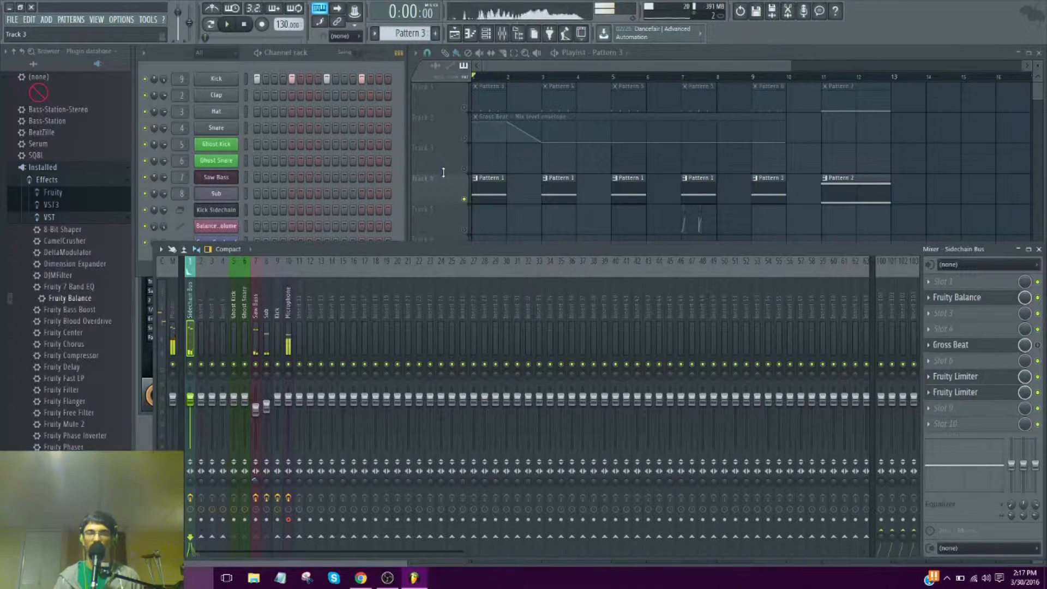
Inspect the effect chains on the Sub and Saw Bass mixer tracks while the song plays
left_click(266, 314)
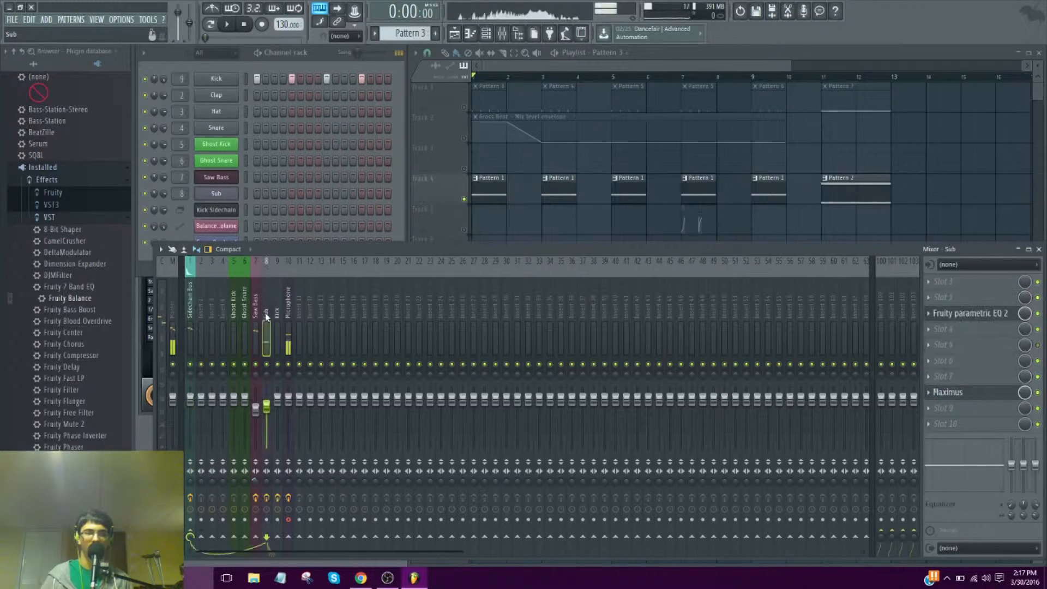
left_click(255, 327)
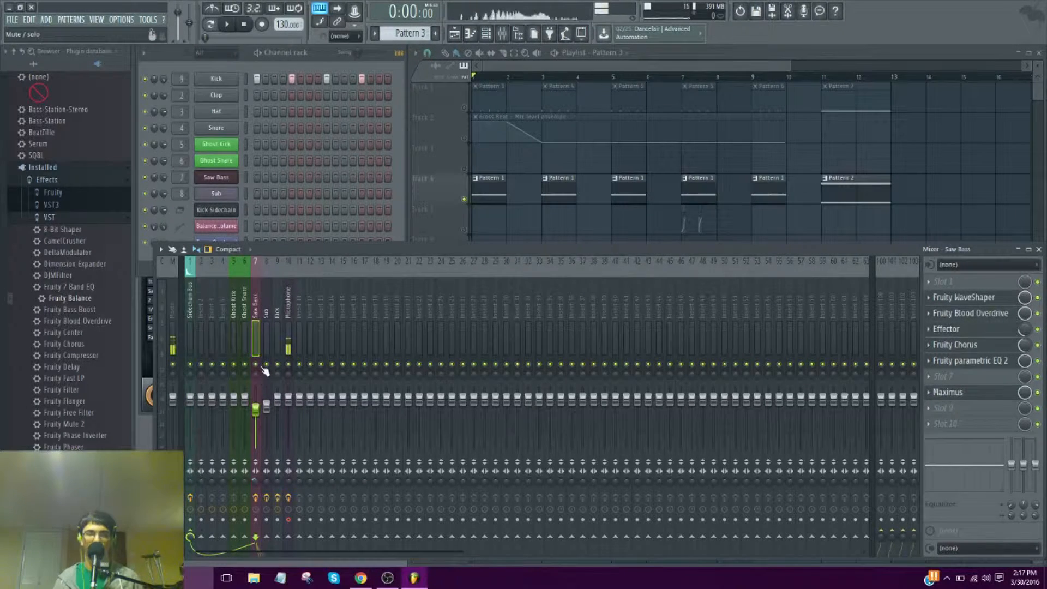
left_click(227, 24)
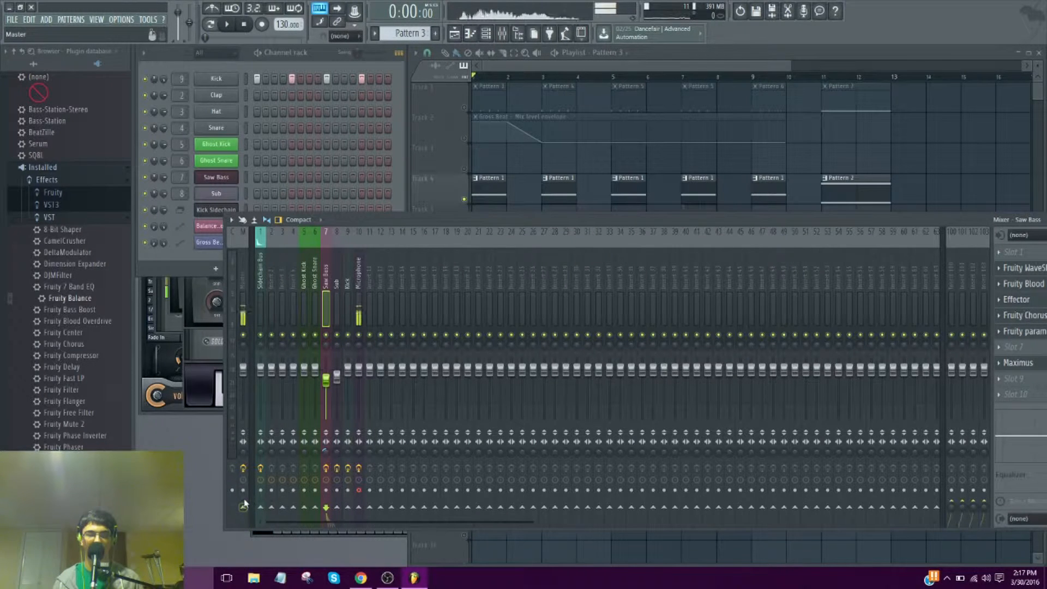
mouse_move(244, 507)
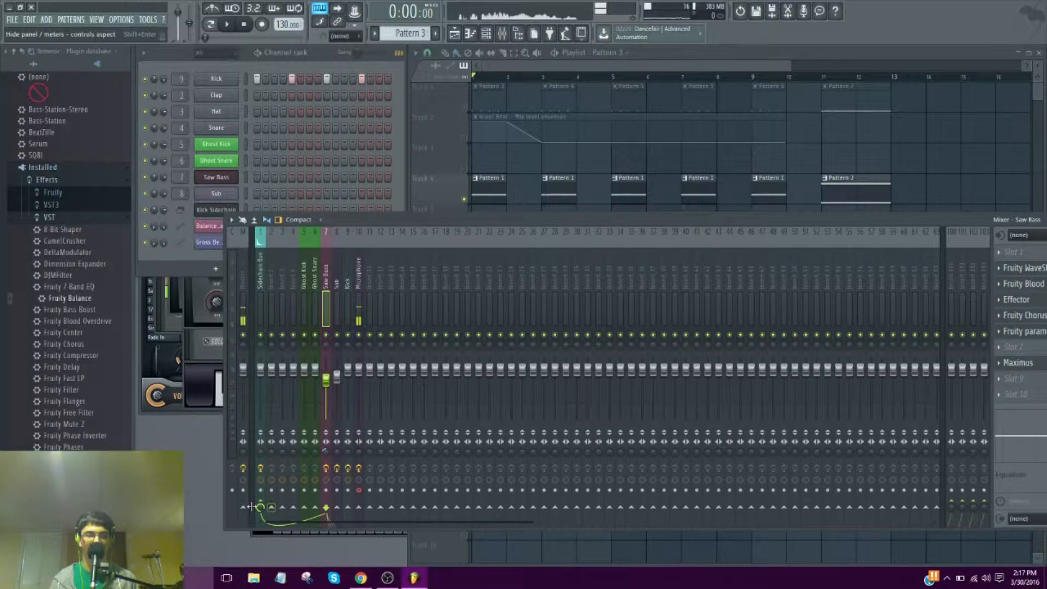
Select the Sidechain Bus mixer track and bring up its Gross Beat effect
left_click(260, 267)
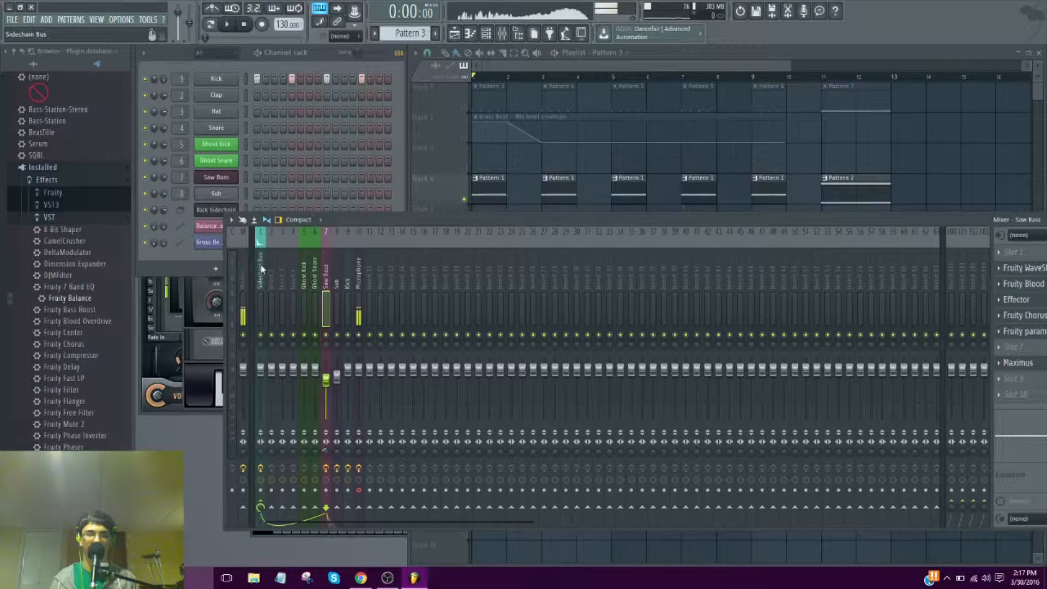
left_click(259, 287)
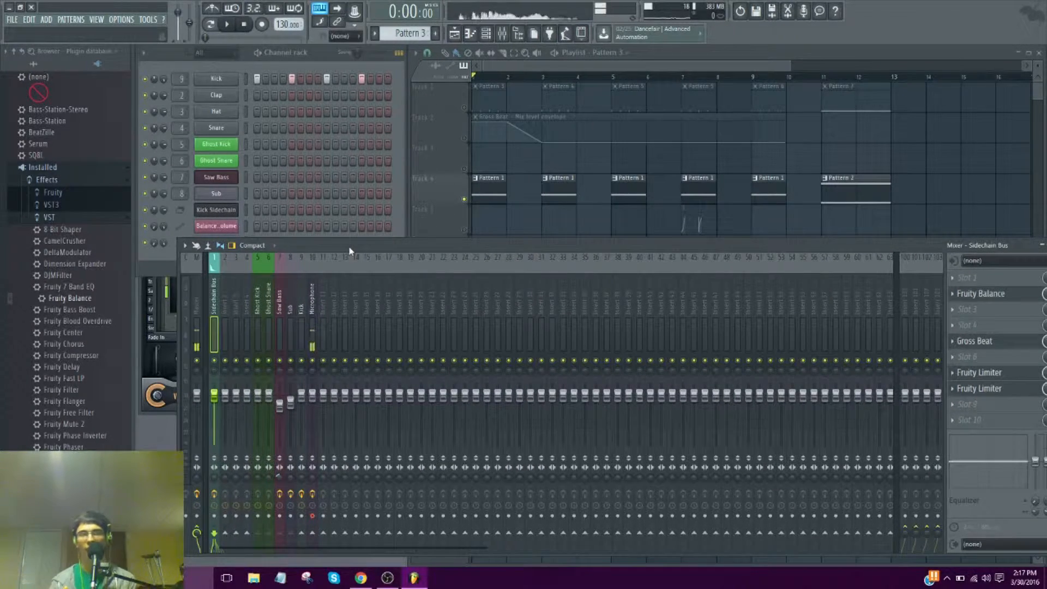
left_click(279, 308)
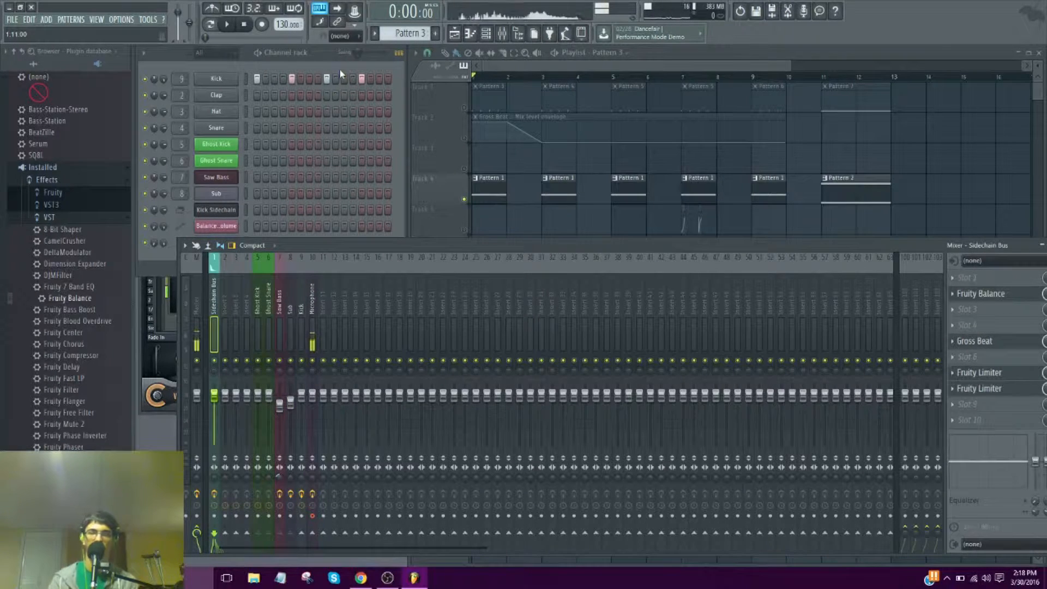
left_click(226, 25)
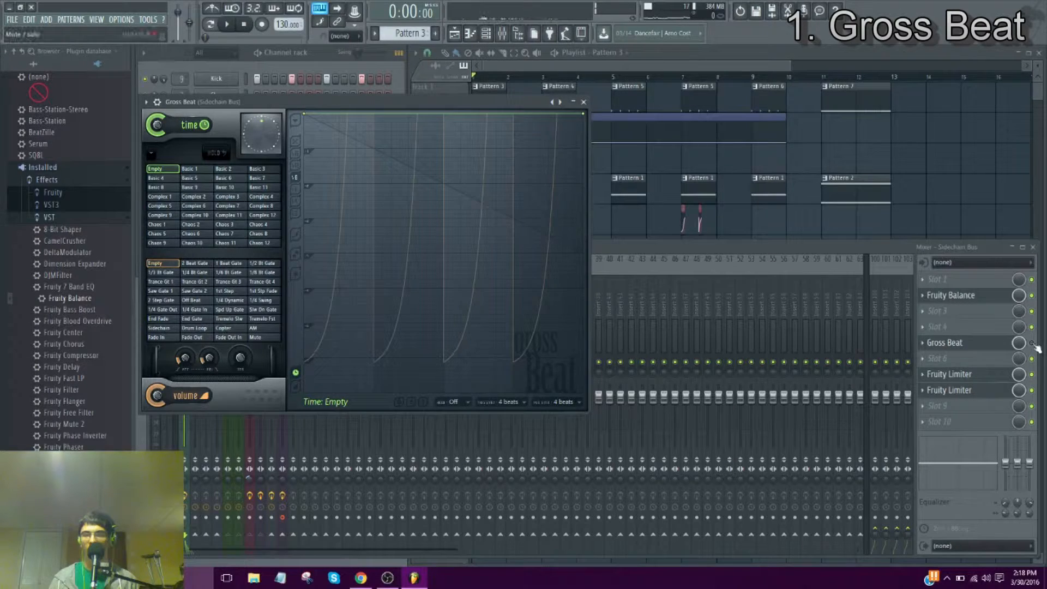
Show the Gross Beat volume envelope and play the song to hear the Empty ducking curve
left_click(161, 273)
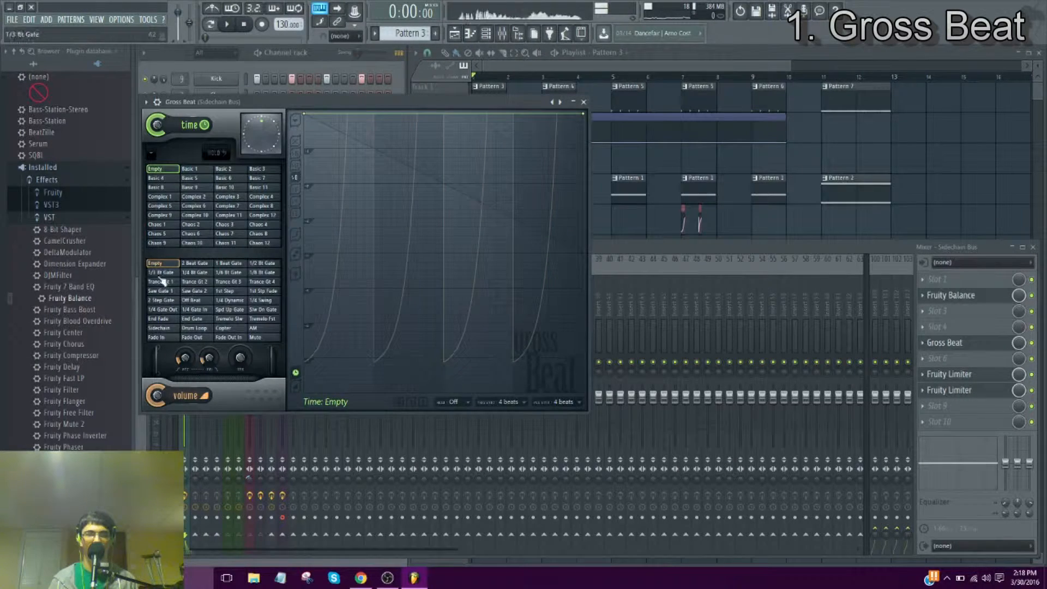
left_click(180, 395)
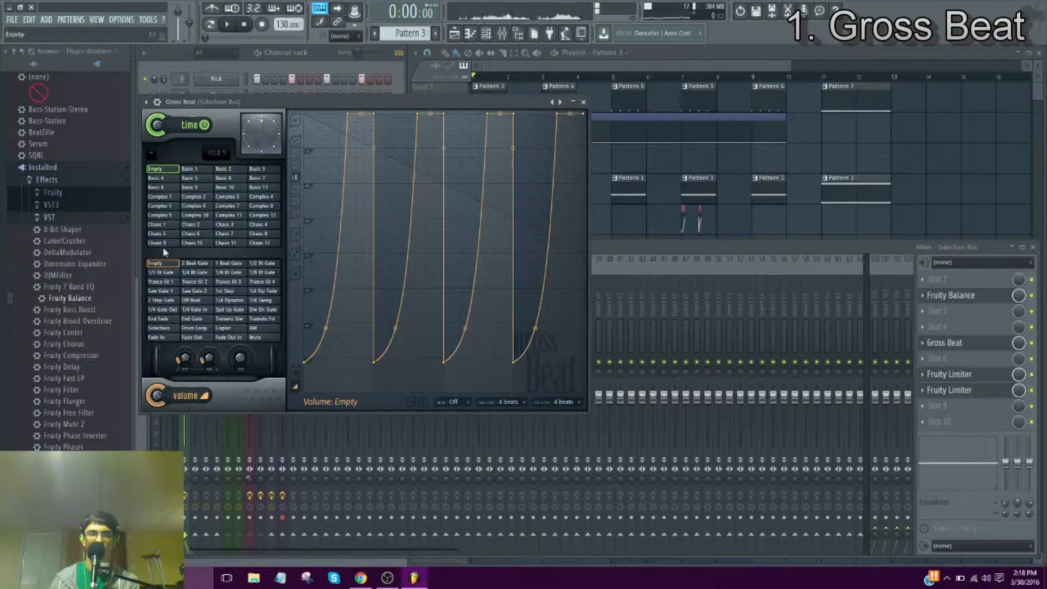
left_click(160, 290)
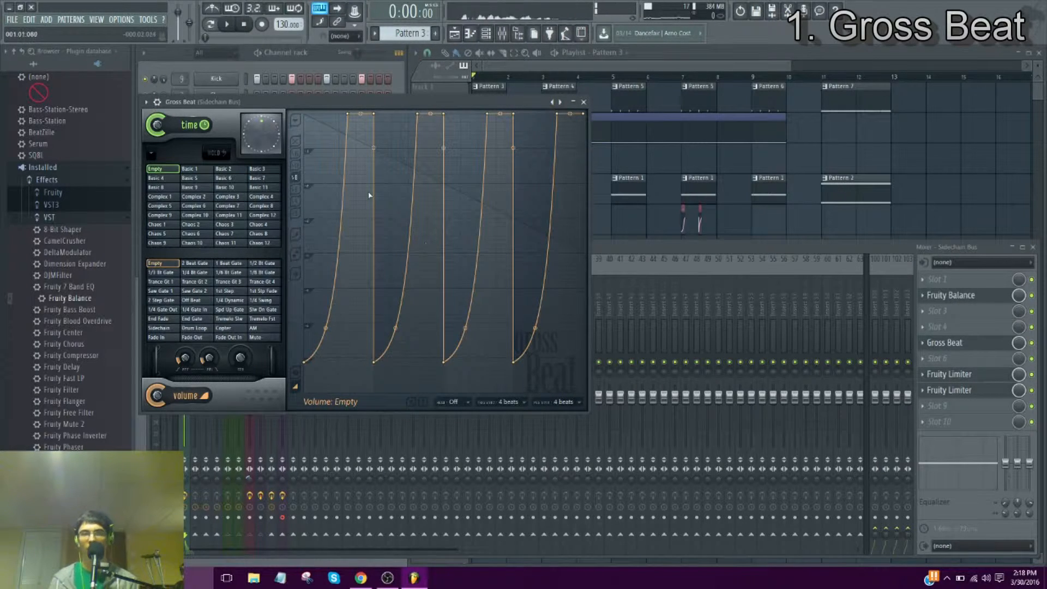
left_click(227, 24)
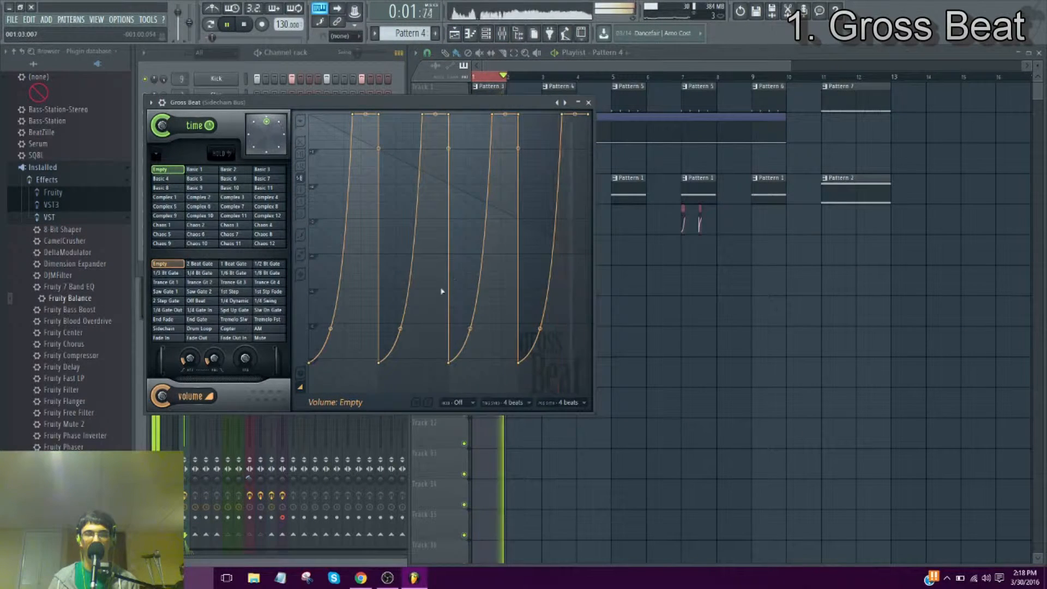
Audition the Trance Gt 2, Saw Gate 1, 1/4 Swing and Trance Gt 1 gates, returning to the Empty curve
left_click(198, 281)
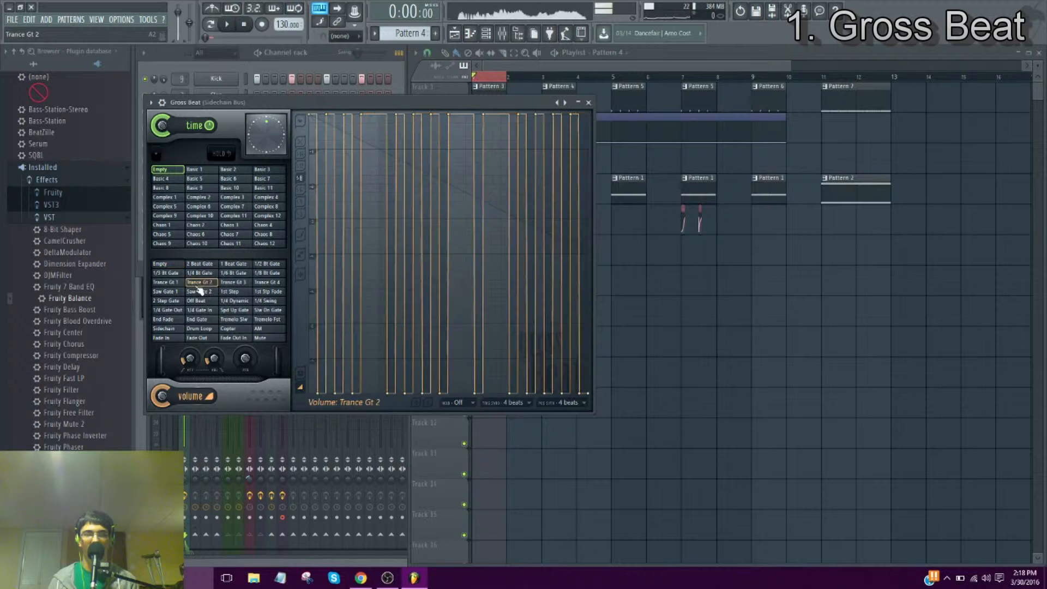
left_click(227, 25)
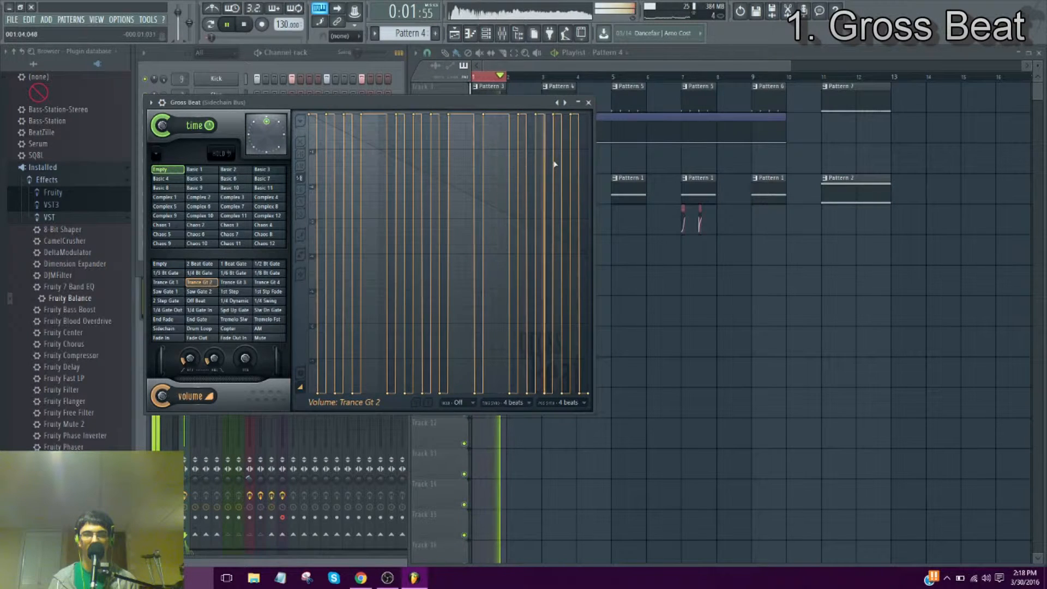
left_click(165, 291)
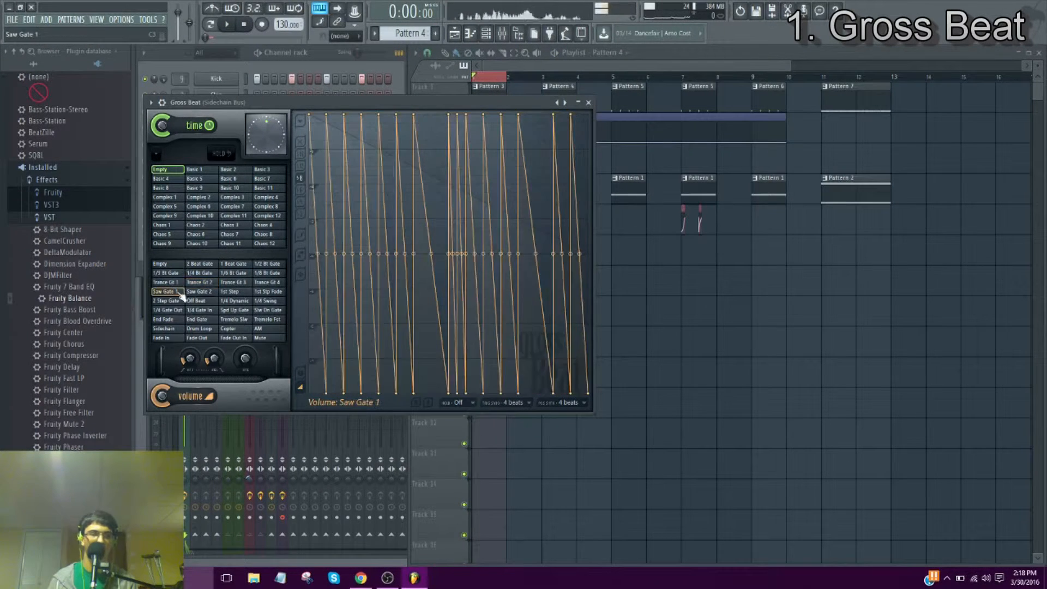
left_click(266, 301)
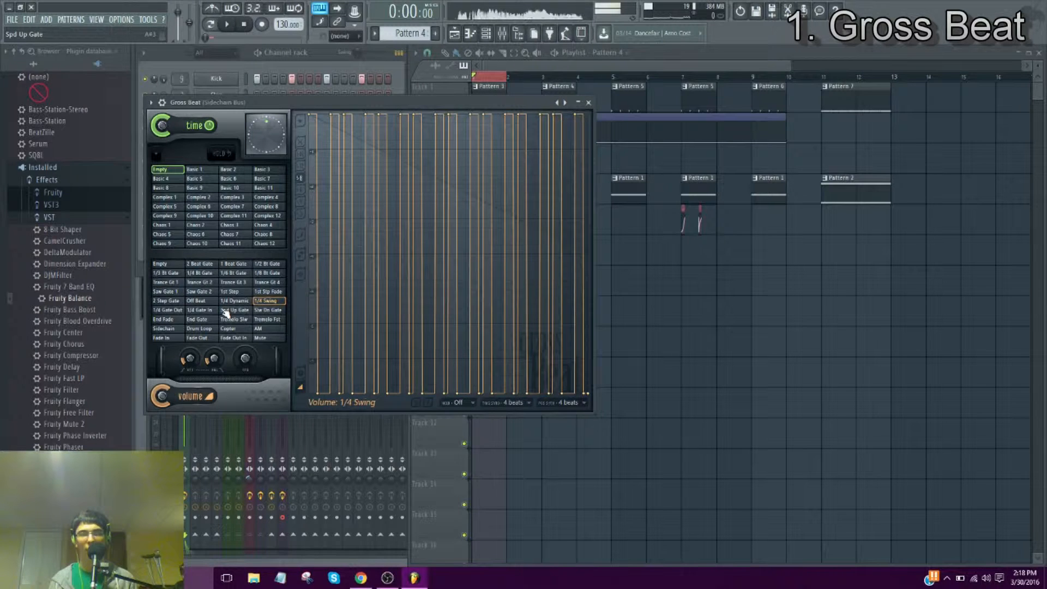
left_click(160, 263)
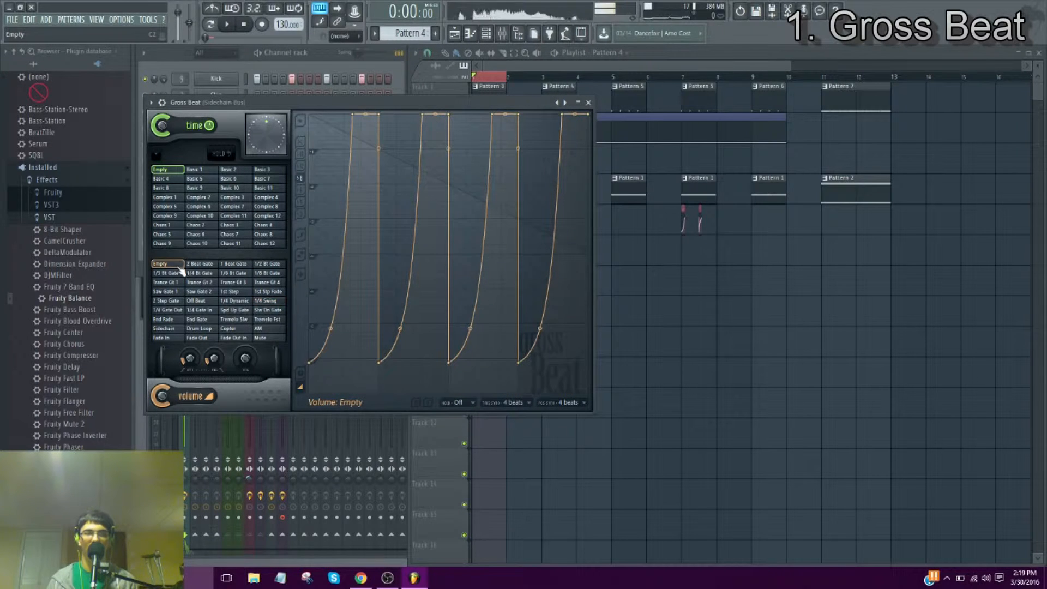
left_click(163, 283)
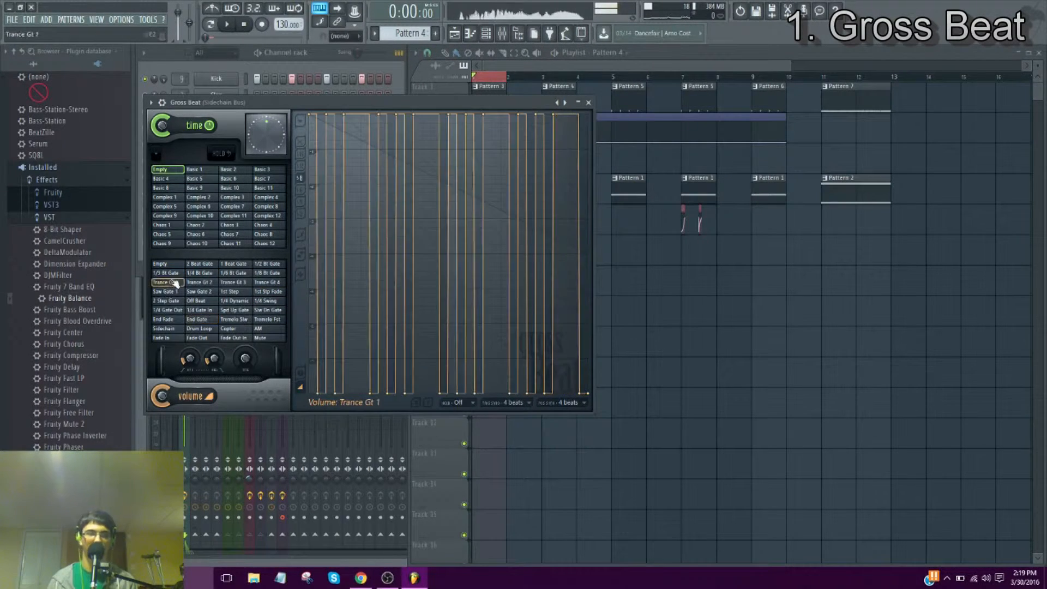
left_click(161, 263)
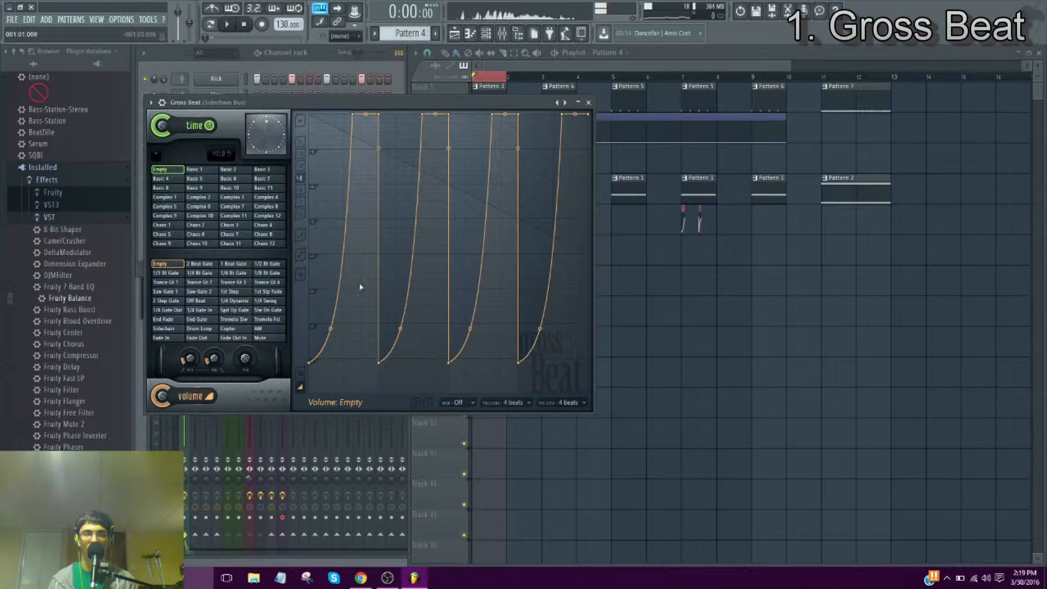
Play the song once more with the original ducking curve, then stop playback
left_click(227, 24)
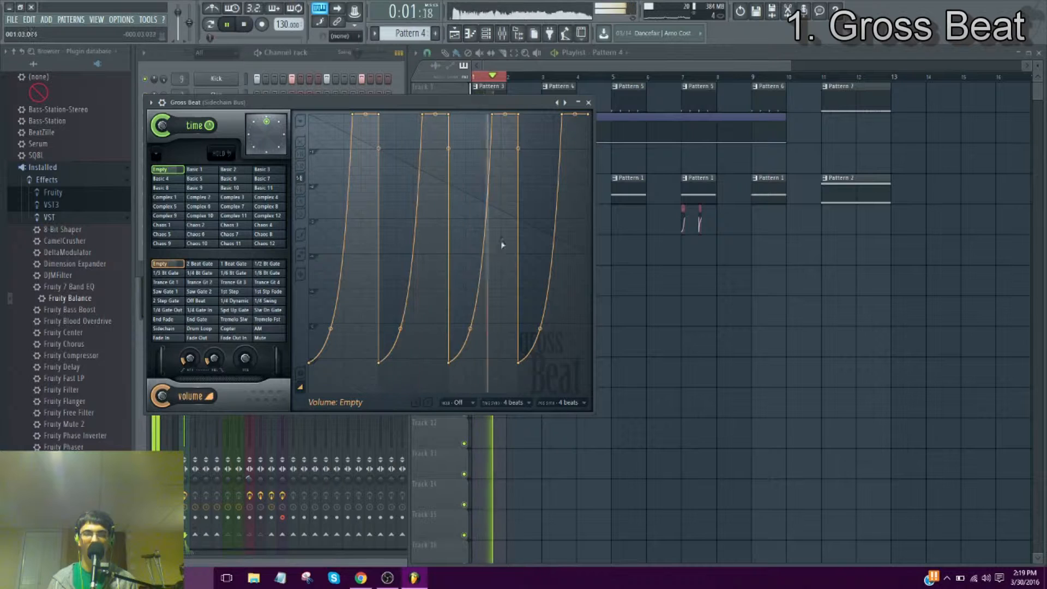
left_click(243, 25)
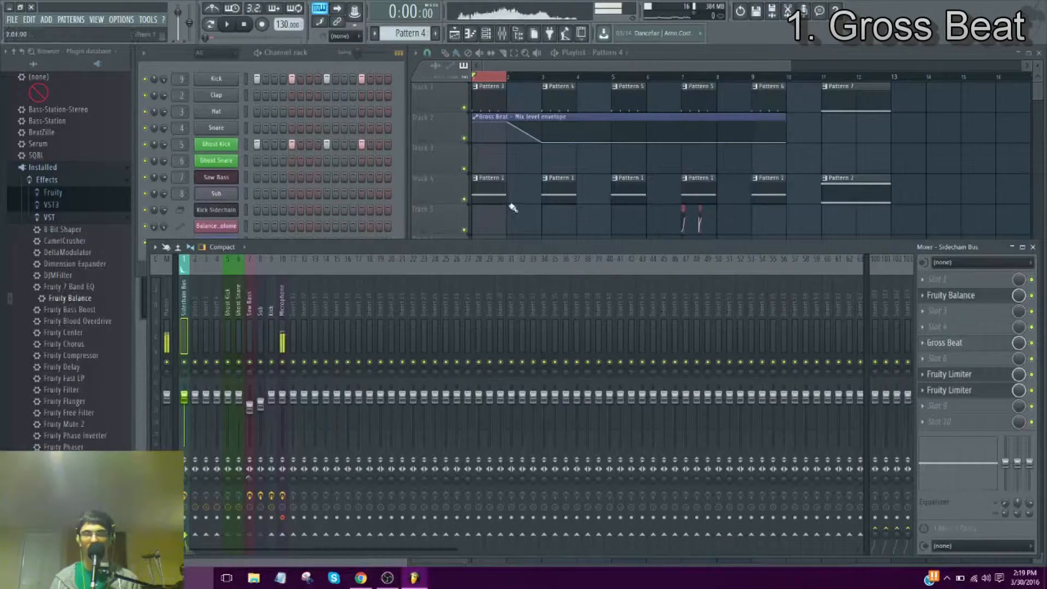
Reopen Gross Beat with the song playing and switch its volume envelope to the 2 Beat Gate pattern
left_click(227, 25)
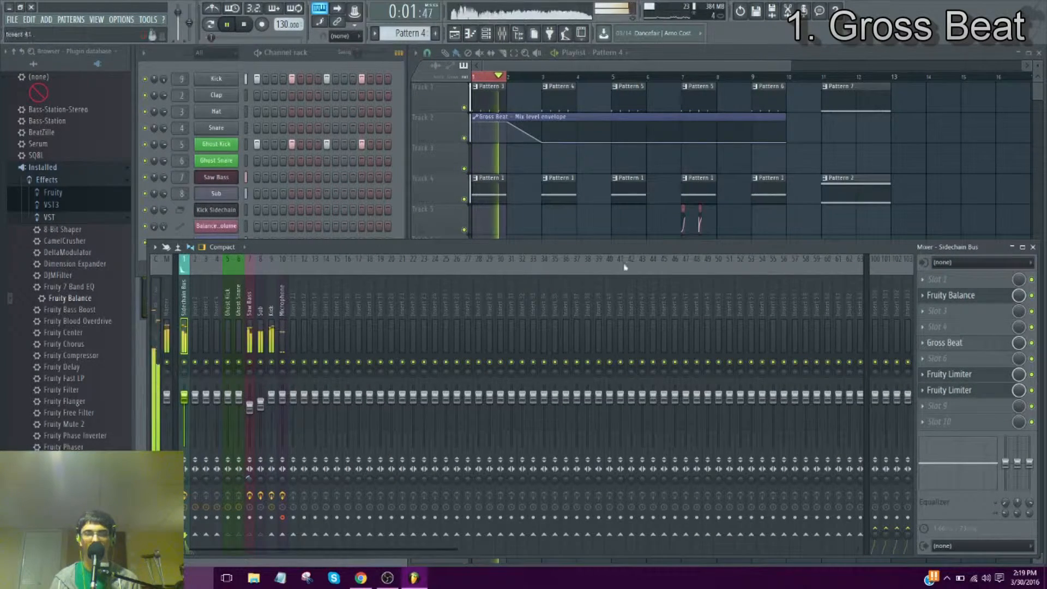
left_click(945, 343)
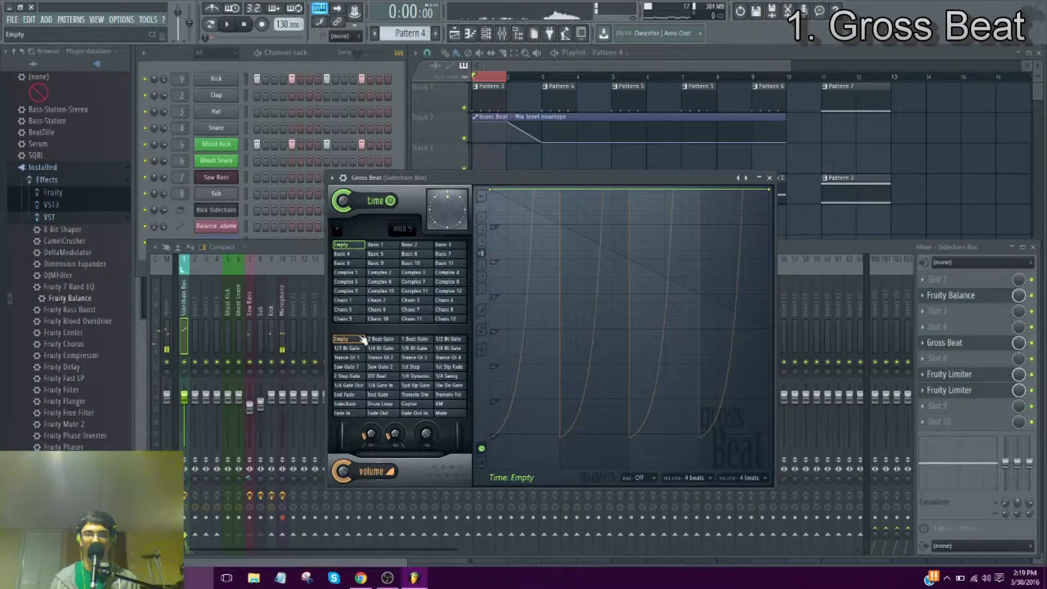
left_click(371, 471)
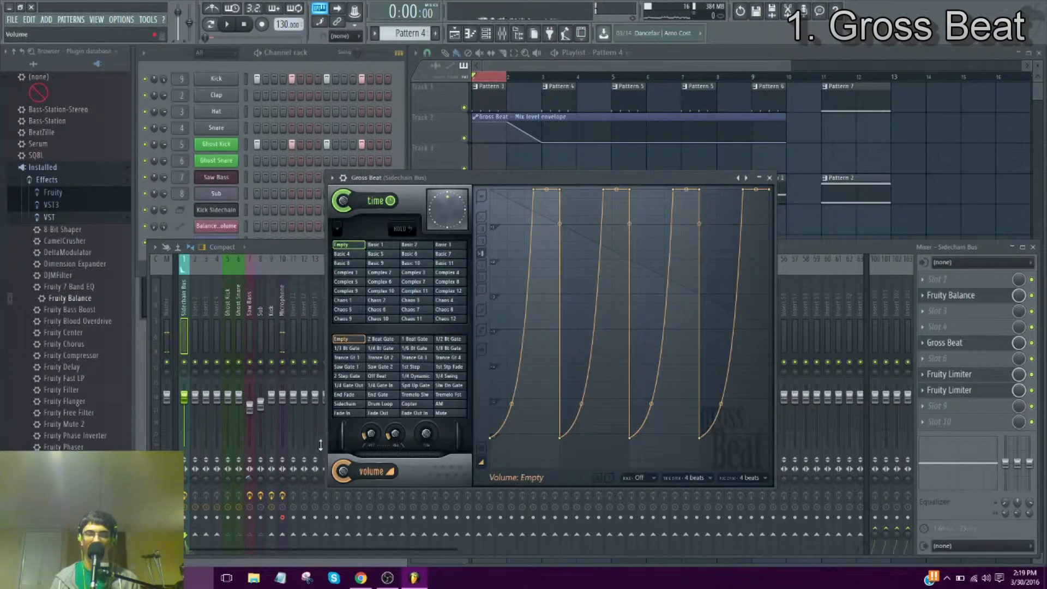
left_click(226, 25)
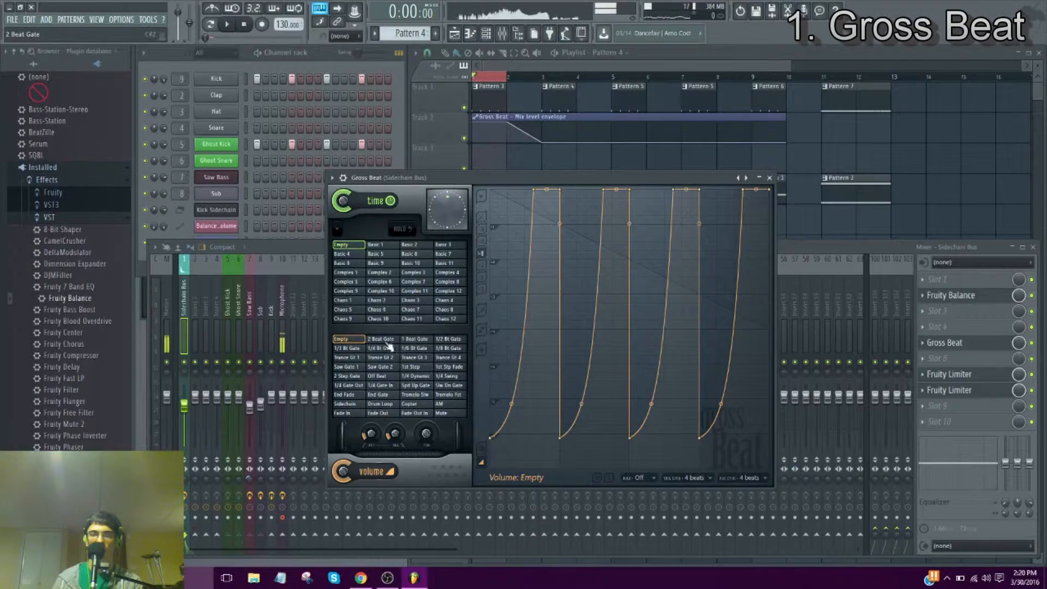
left_click(380, 338)
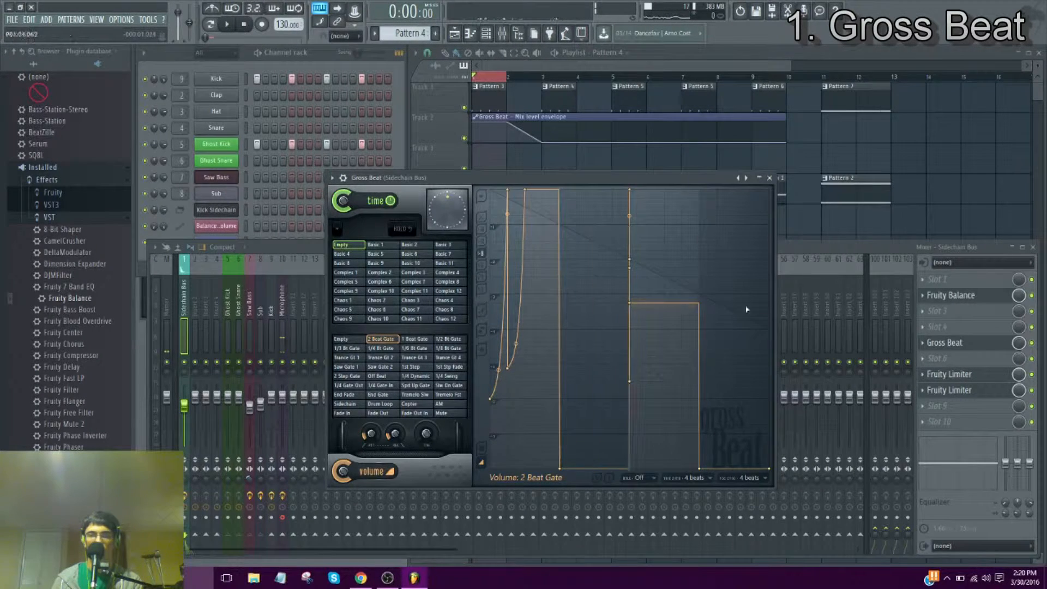
Return the volume envelope to the Empty pumping curve and dismiss the Gross Beat editor
left_click(347, 348)
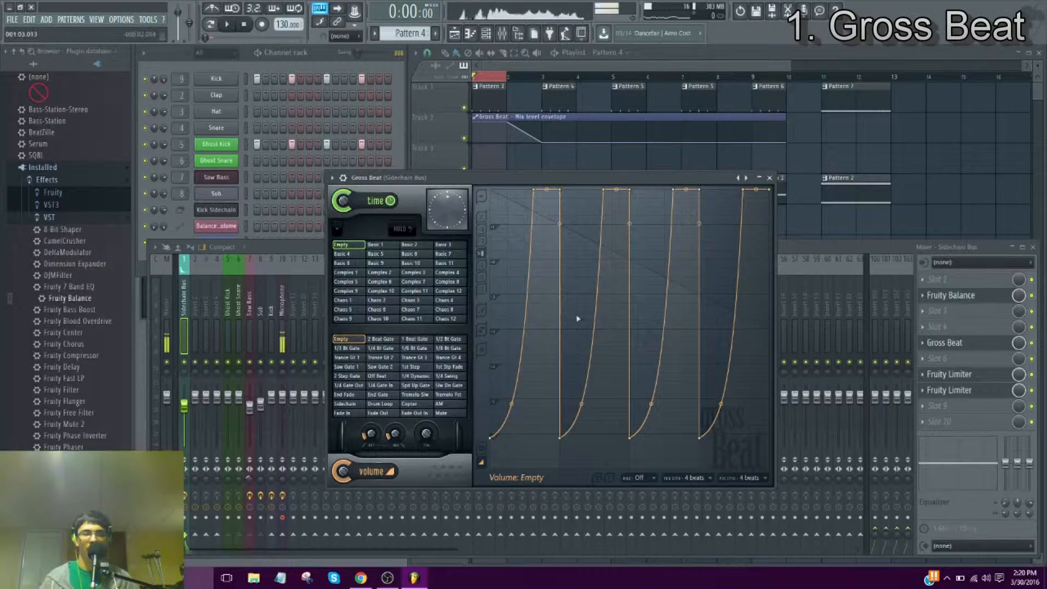
mouse_move(356, 493)
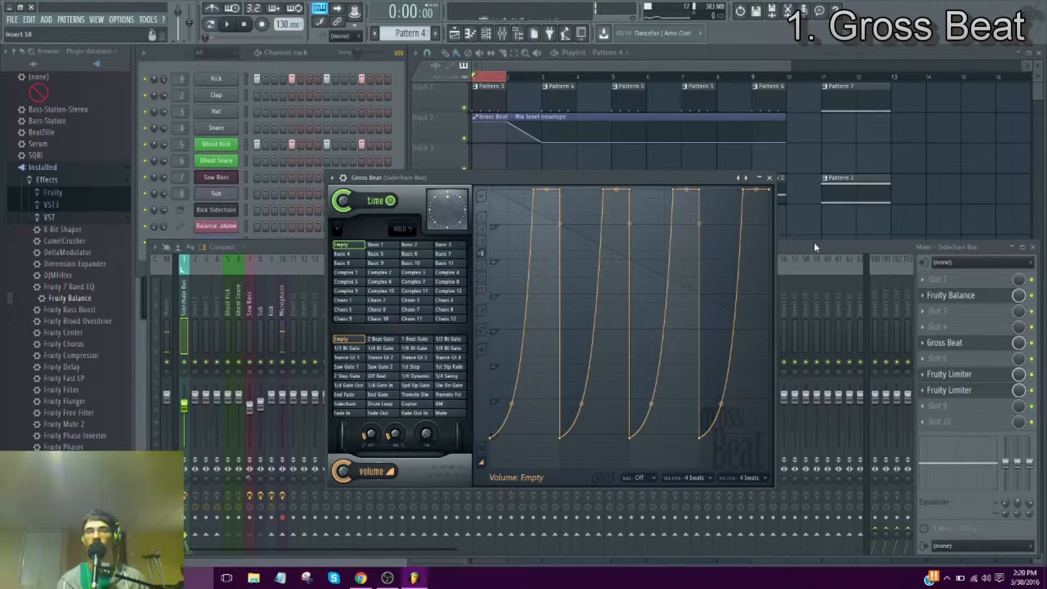
mouse_move(823, 199)
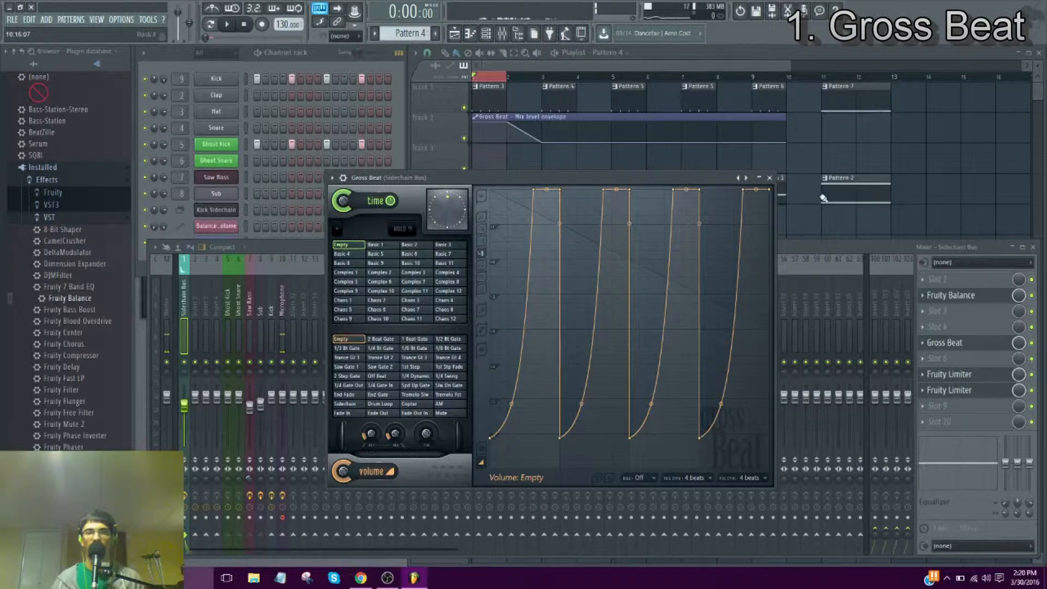
left_click(769, 178)
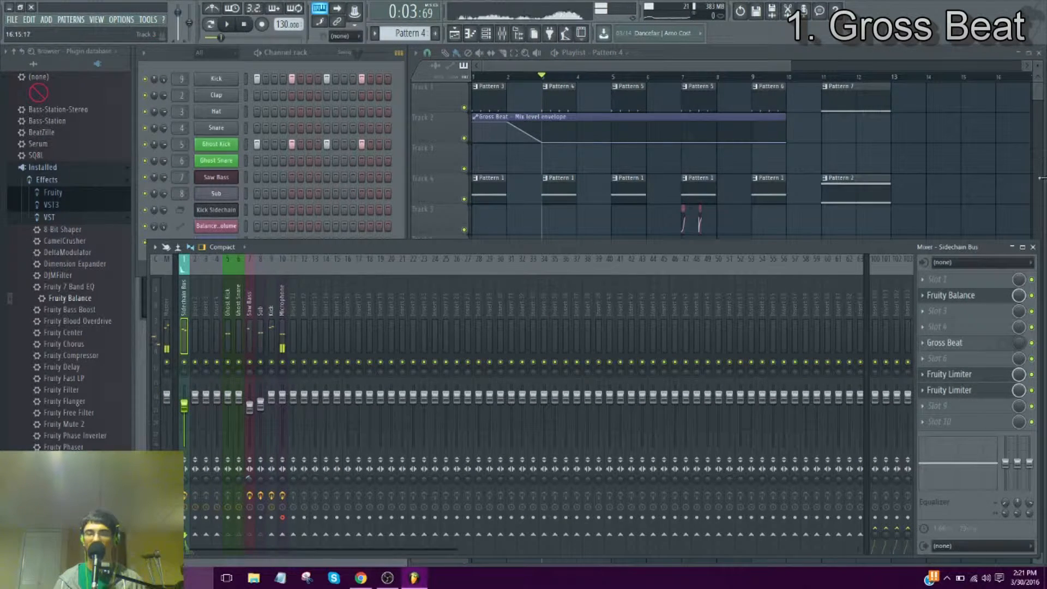
Review the Ghost Kick channel's sample settings and volume envelope in the channel rack
left_click(950, 374)
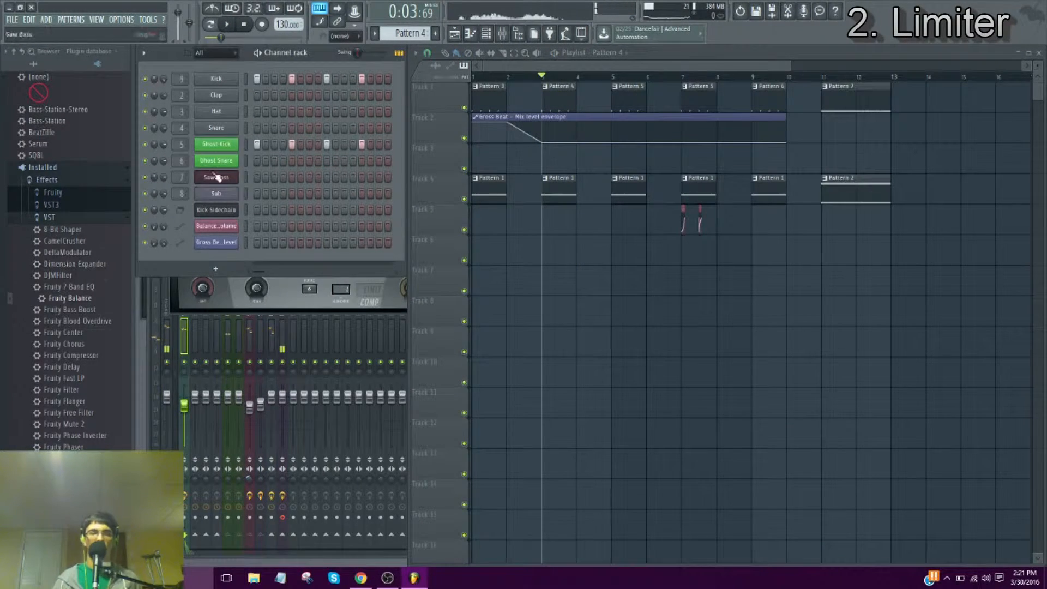
left_click(215, 144)
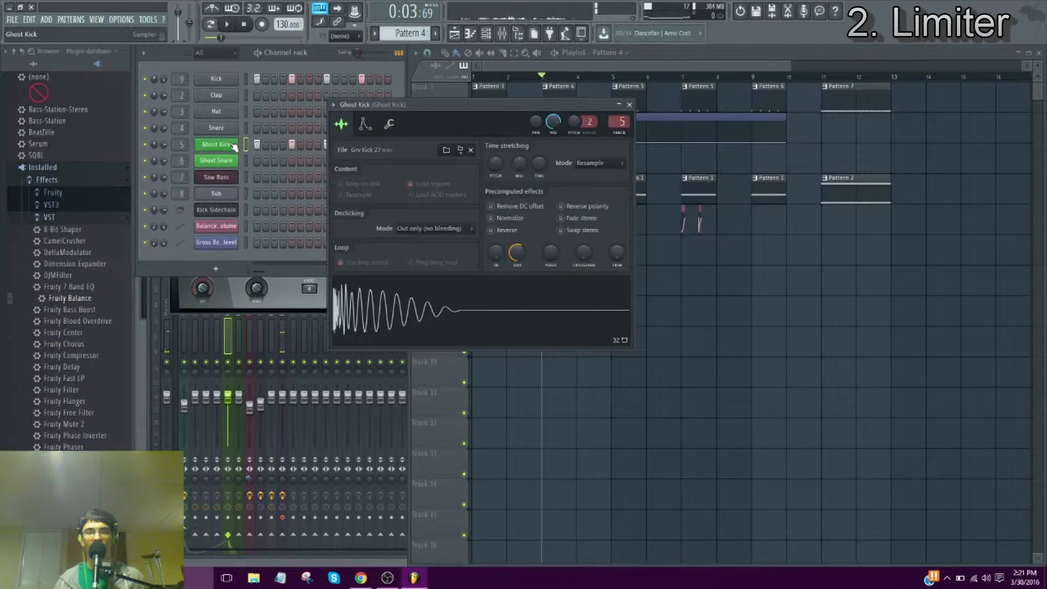
scroll("up", 3)
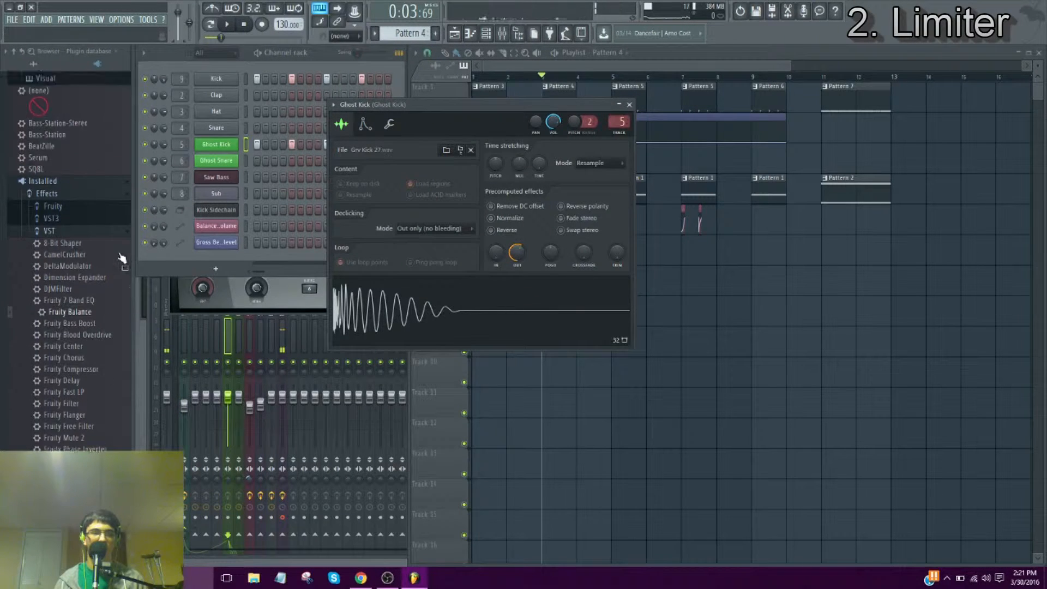
left_click(364, 124)
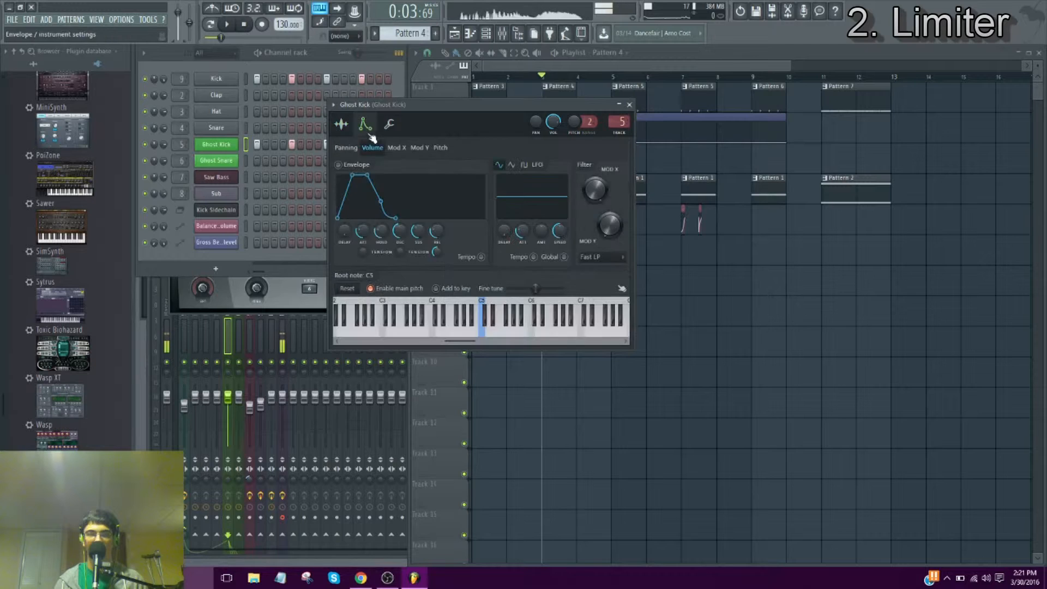
left_click(340, 123)
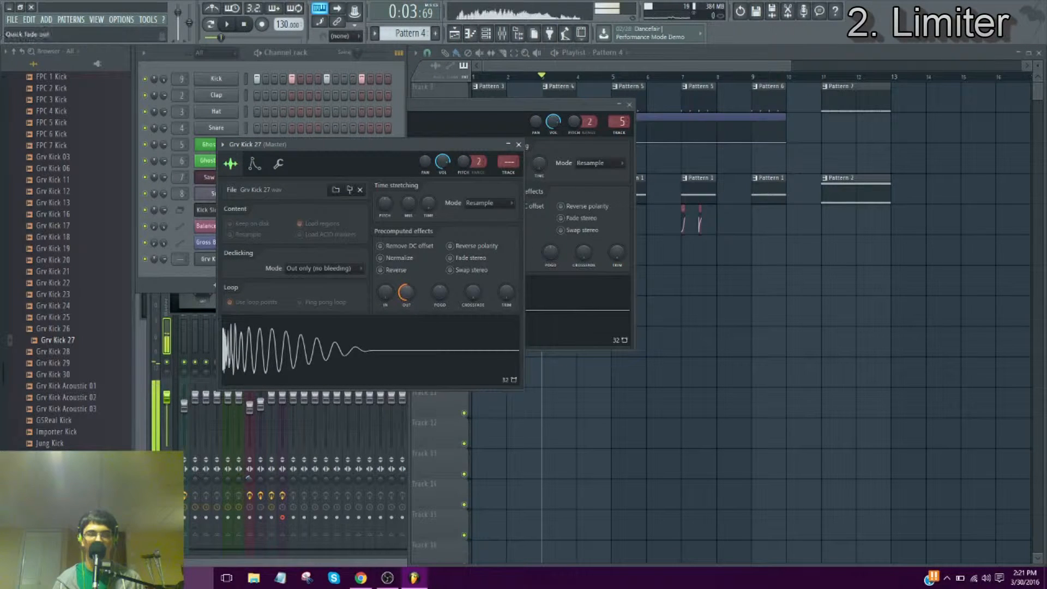
mouse_move(509, 164)
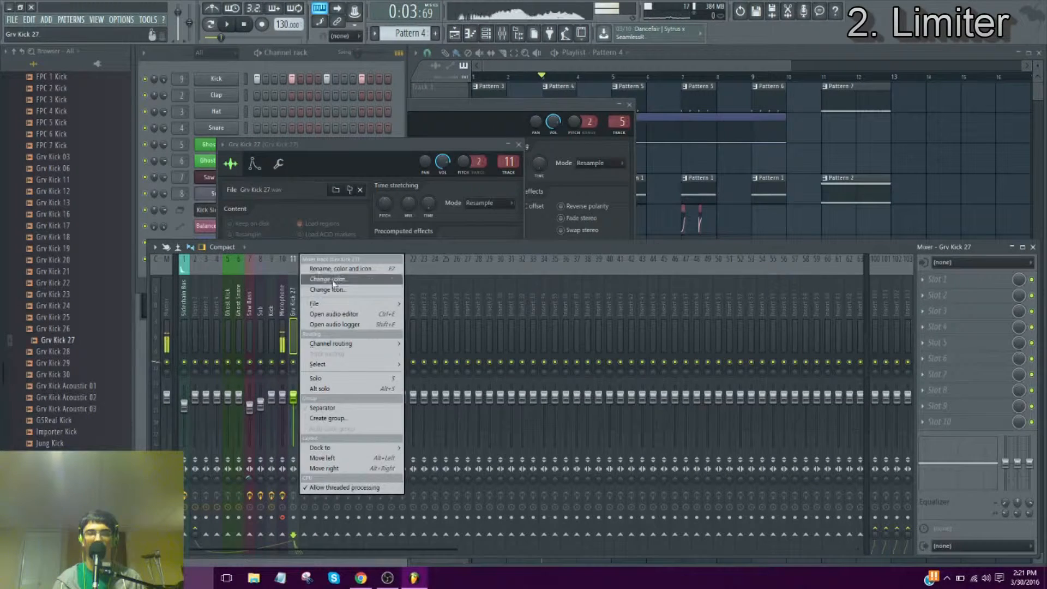
Colour the new Ghost Kick 2 mixer track orange and route it to the Sidechain Bus
left_click(340, 268)
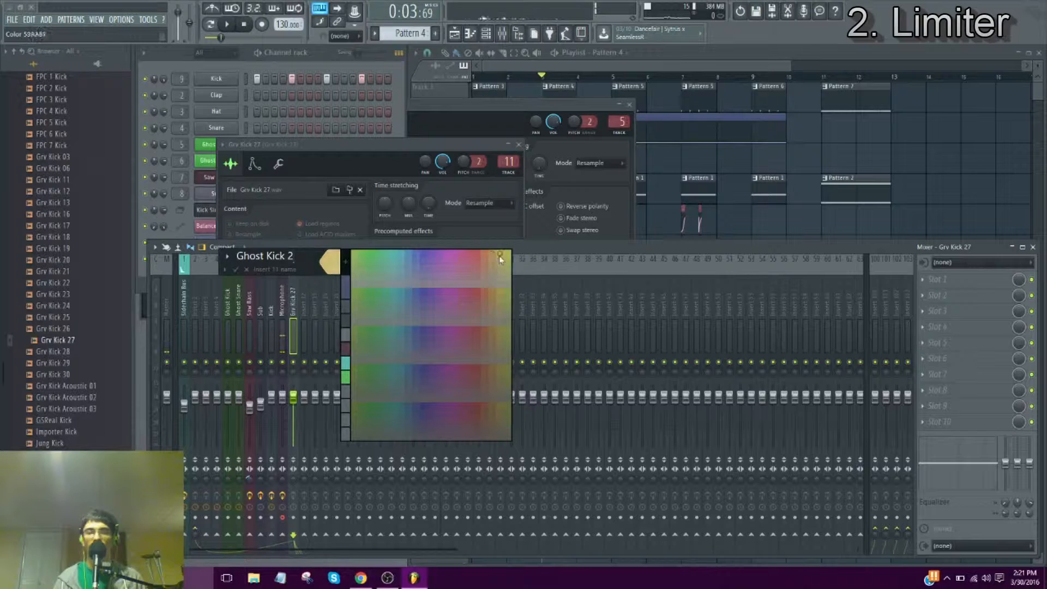
left_click(500, 258)
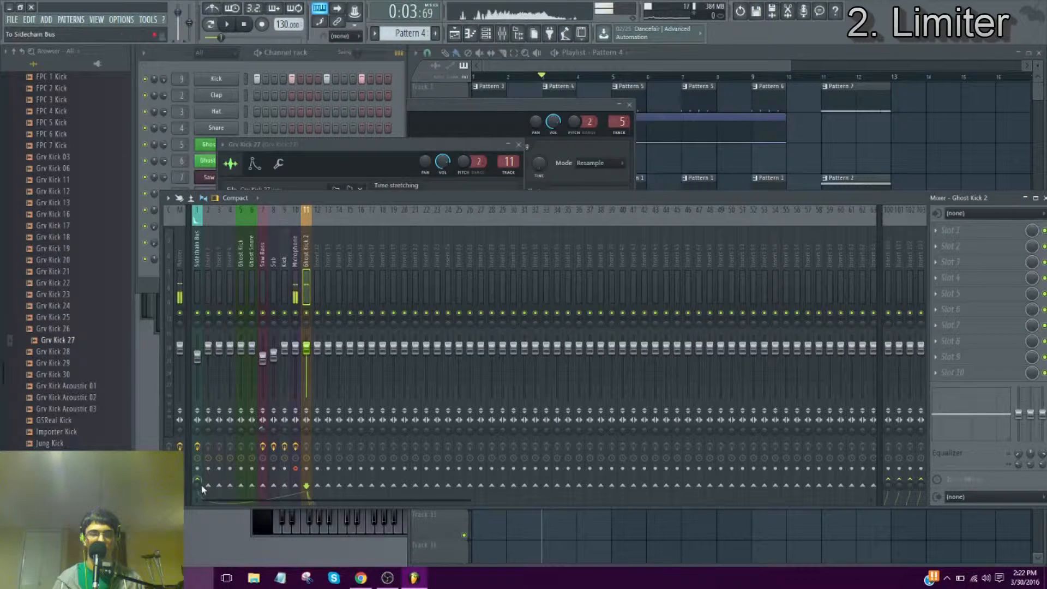
left_click(196, 267)
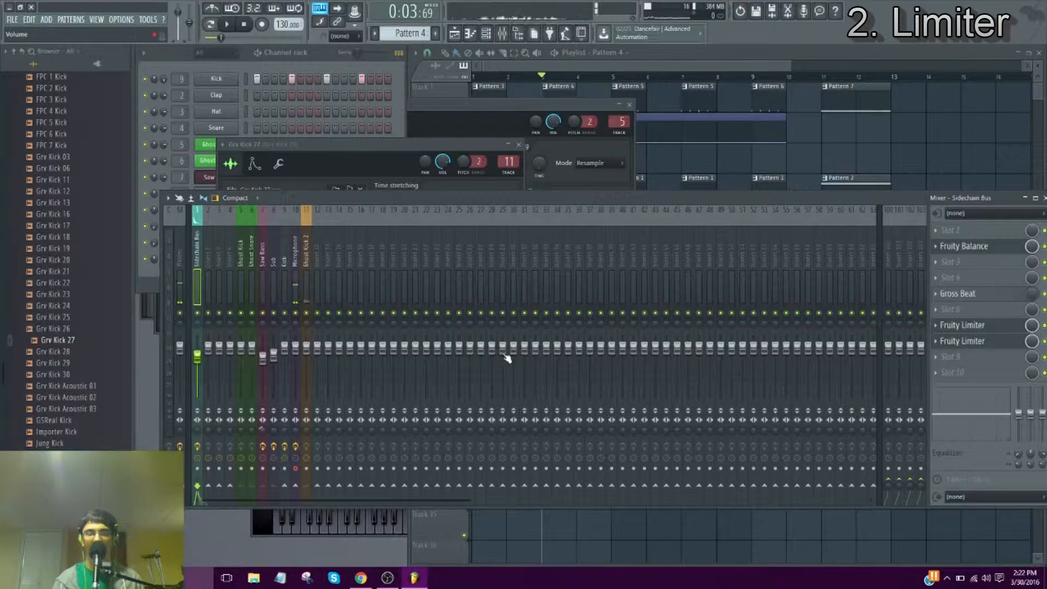
left_click(963, 325)
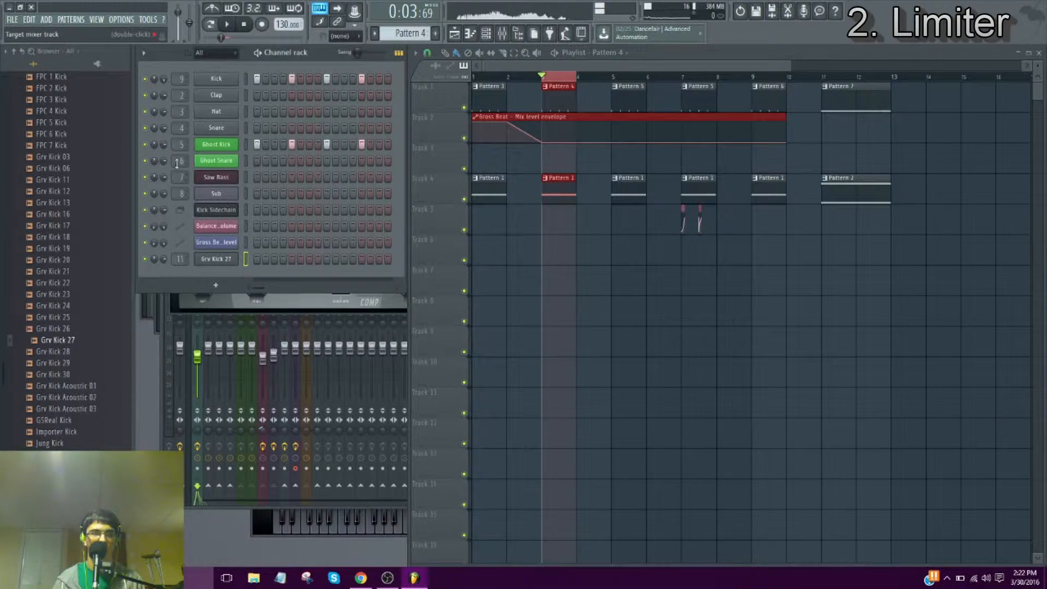
Bring up the plugin list for the empty effect slot 9 on the Sidechain Bus
right_click(217, 258)
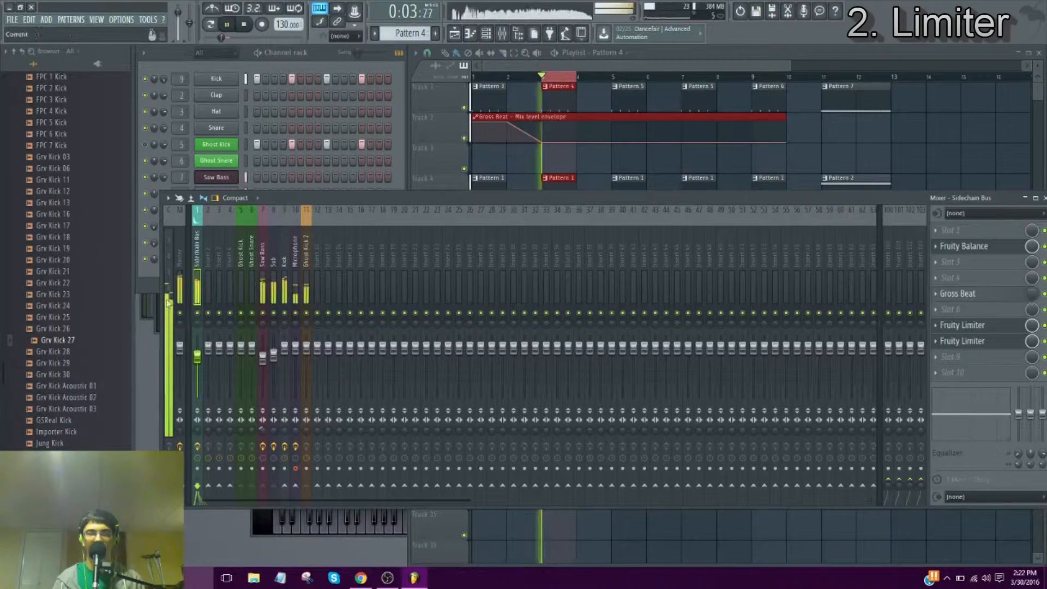
left_click(963, 325)
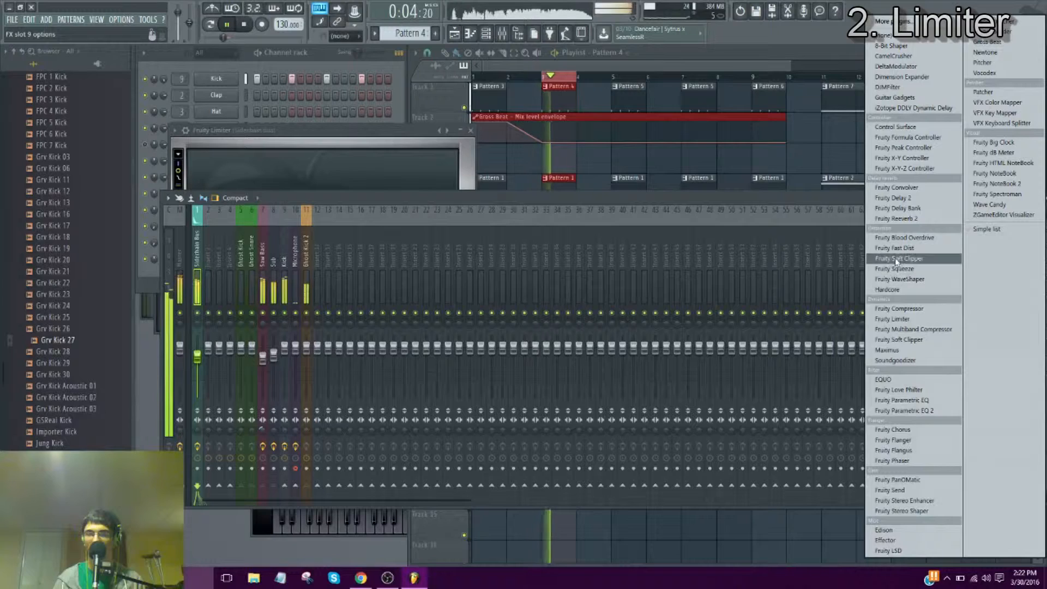
Load Fruity Limiter into slot 9 in COMP mode, keyed from sidechain input 5, with the compressor knobs adjusted
left_click(894, 319)
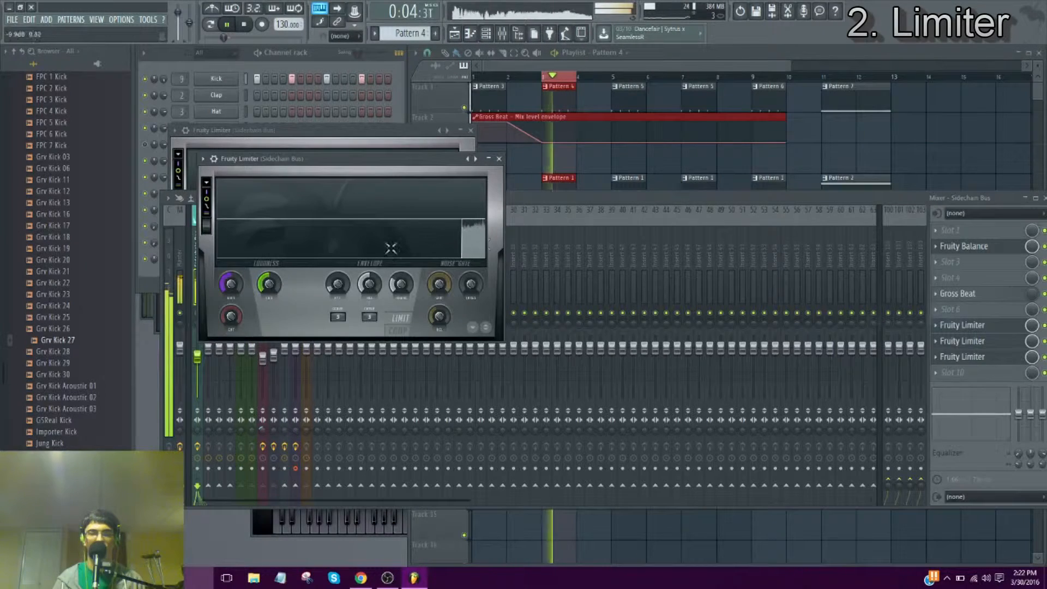
left_click(227, 25)
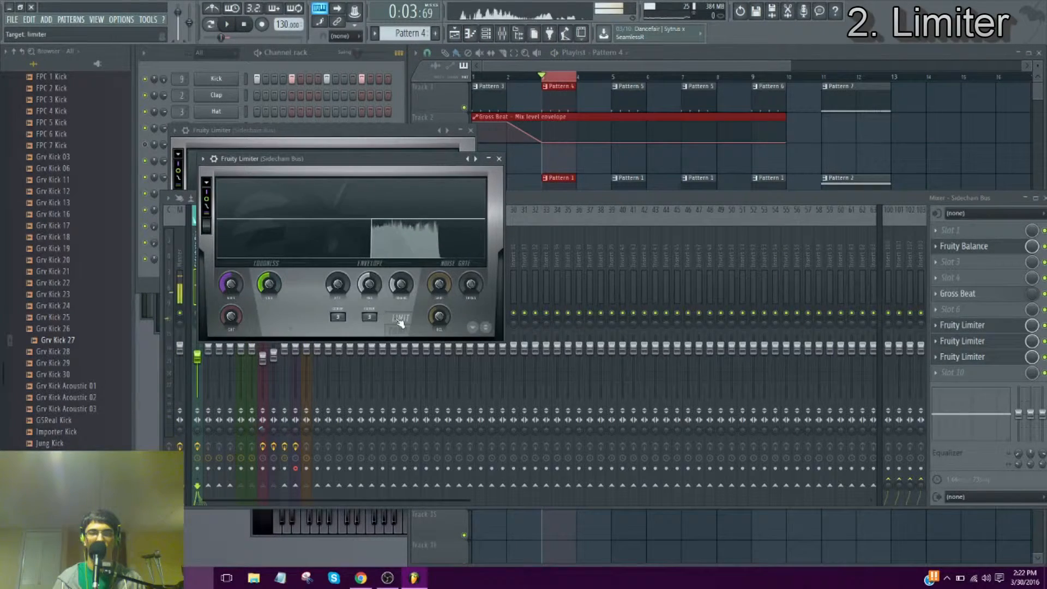
left_click(397, 328)
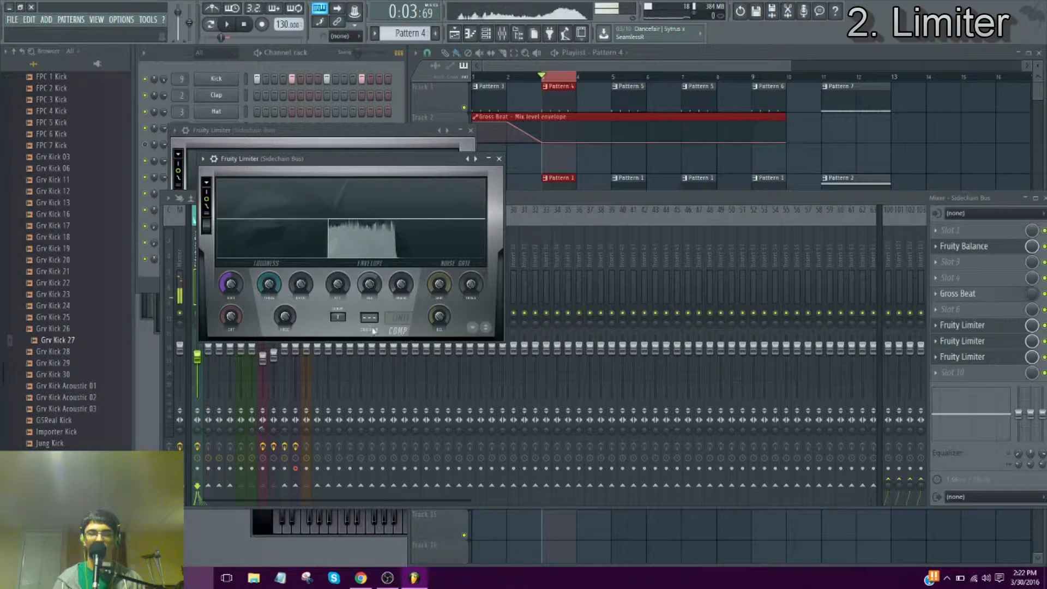
left_click(369, 318)
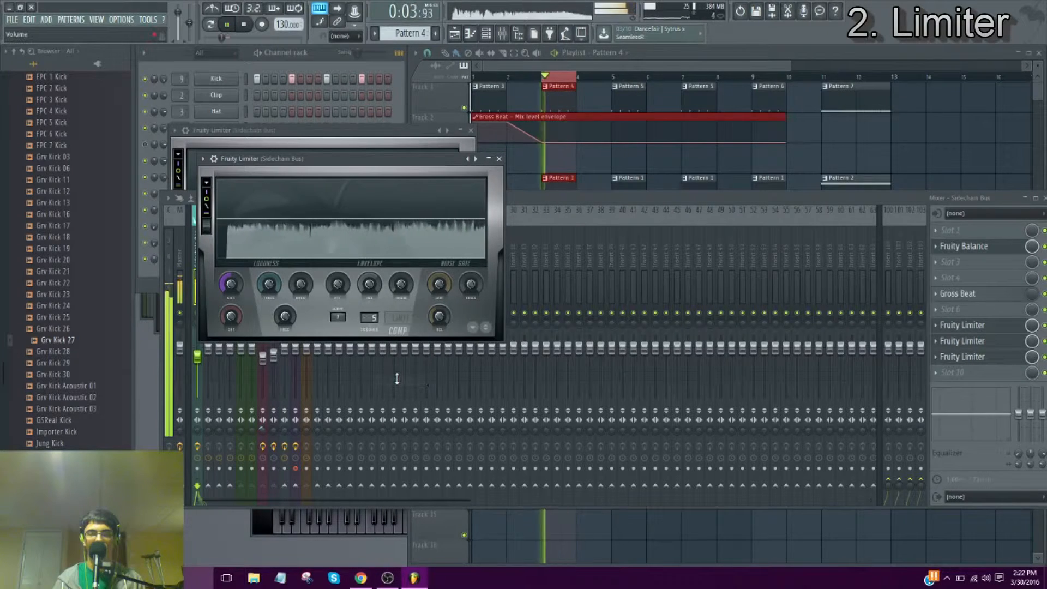
left_click_drag(334, 158, 434, 155)
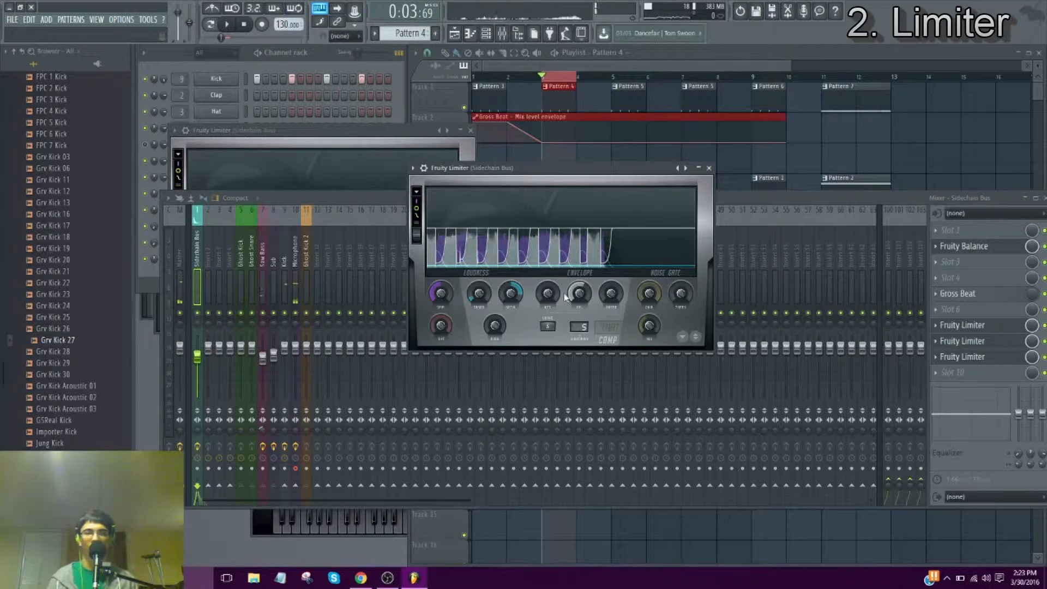
left_click(227, 25)
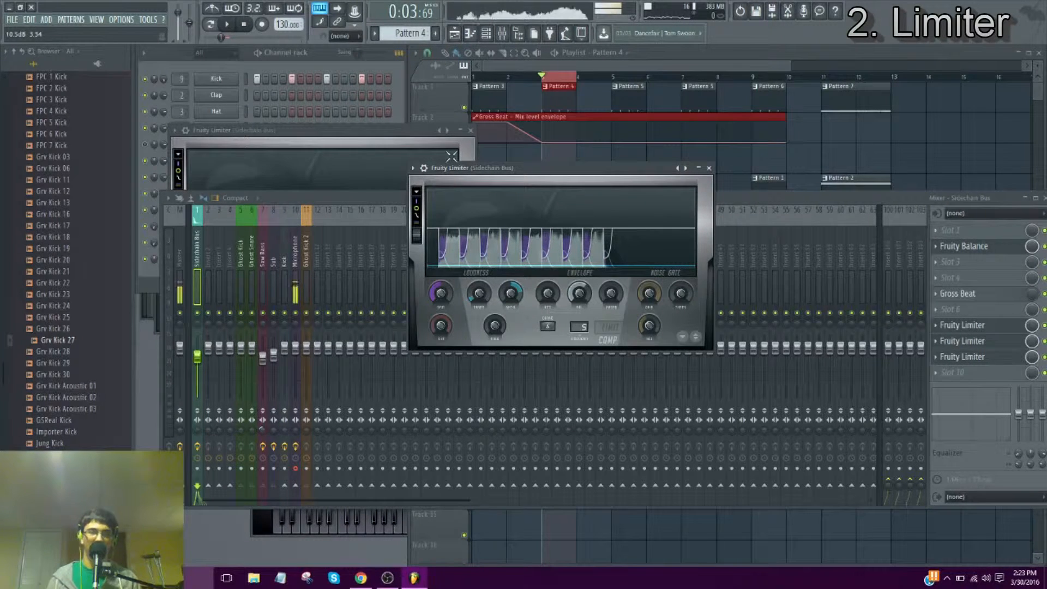
Play the song from the playlist and select the Sidechain Bus beside the Ghost Kick 2 track
left_click(709, 168)
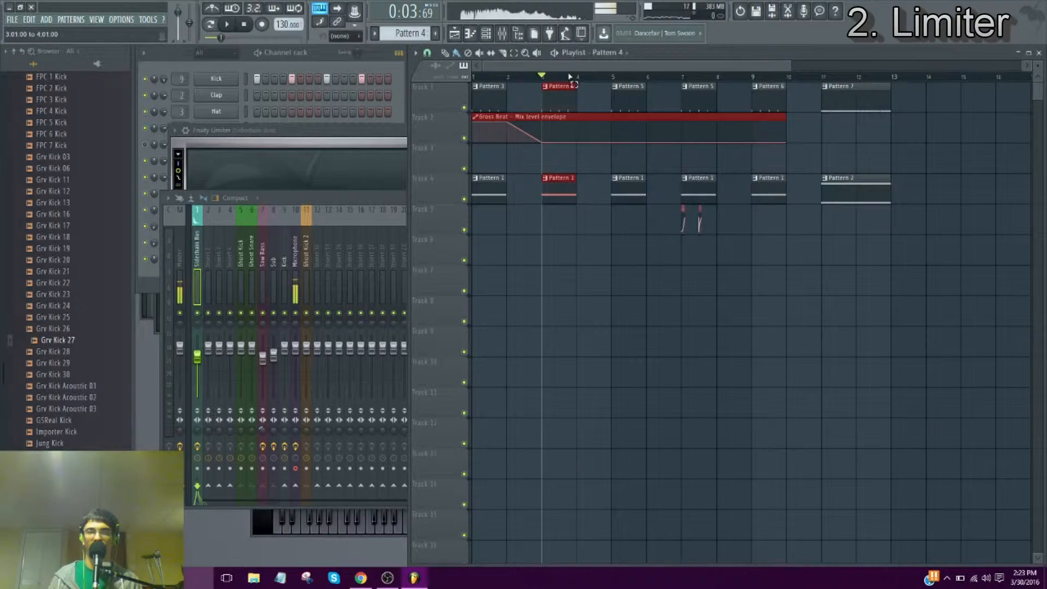
left_click(226, 25)
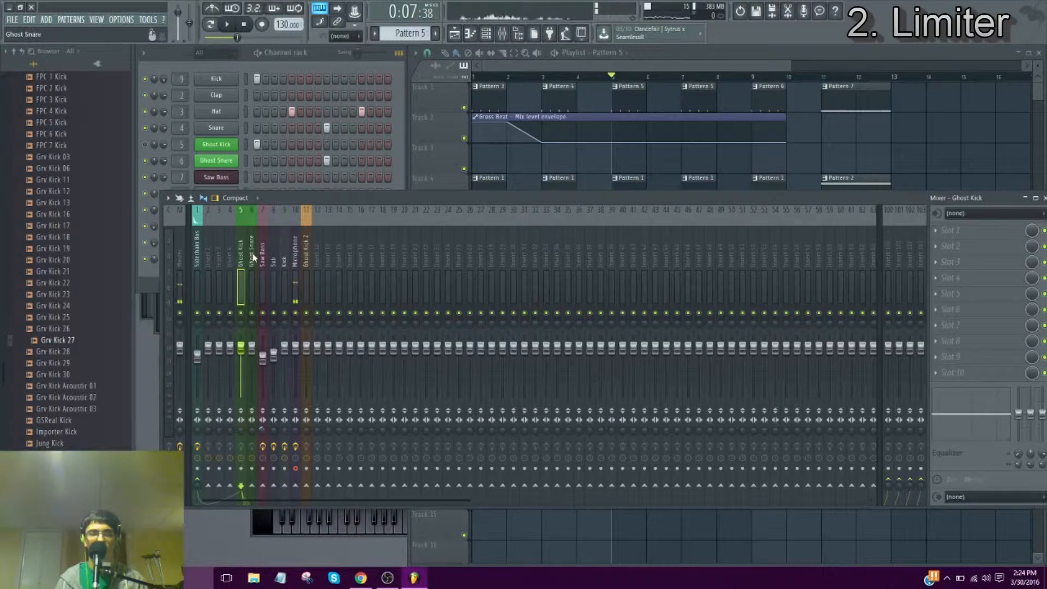
left_click(305, 240)
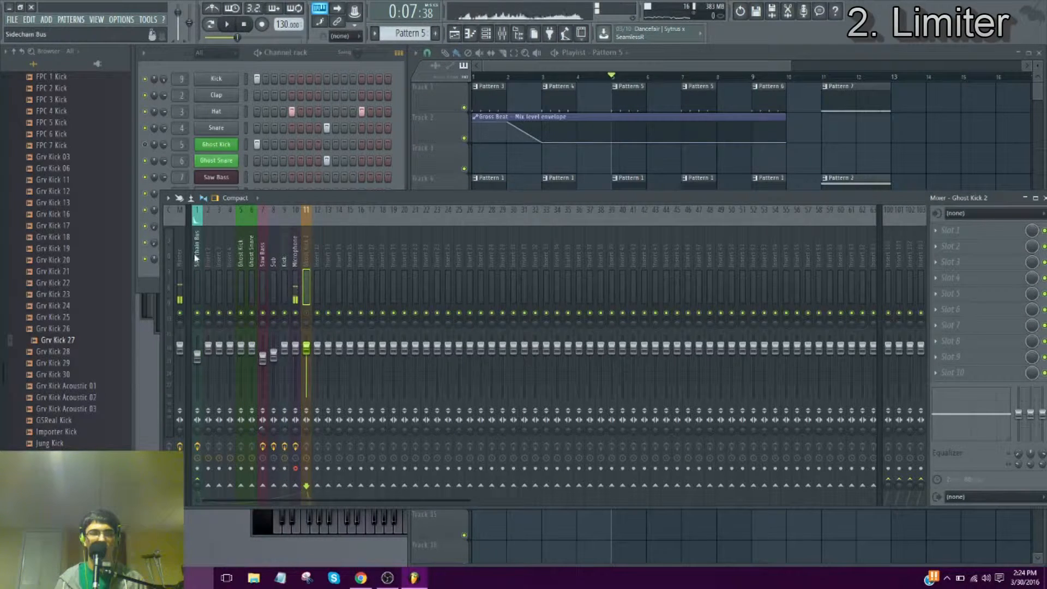
left_click(197, 244)
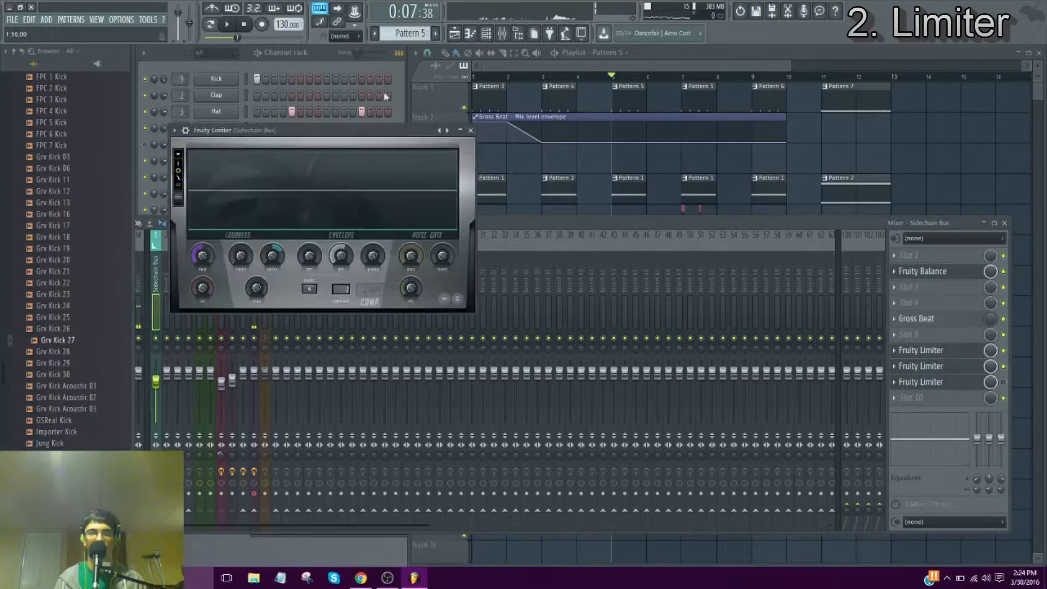
Audition the Sidechain Bus Fruity Limiter settings with the song playing, then set them aside
left_click(216, 160)
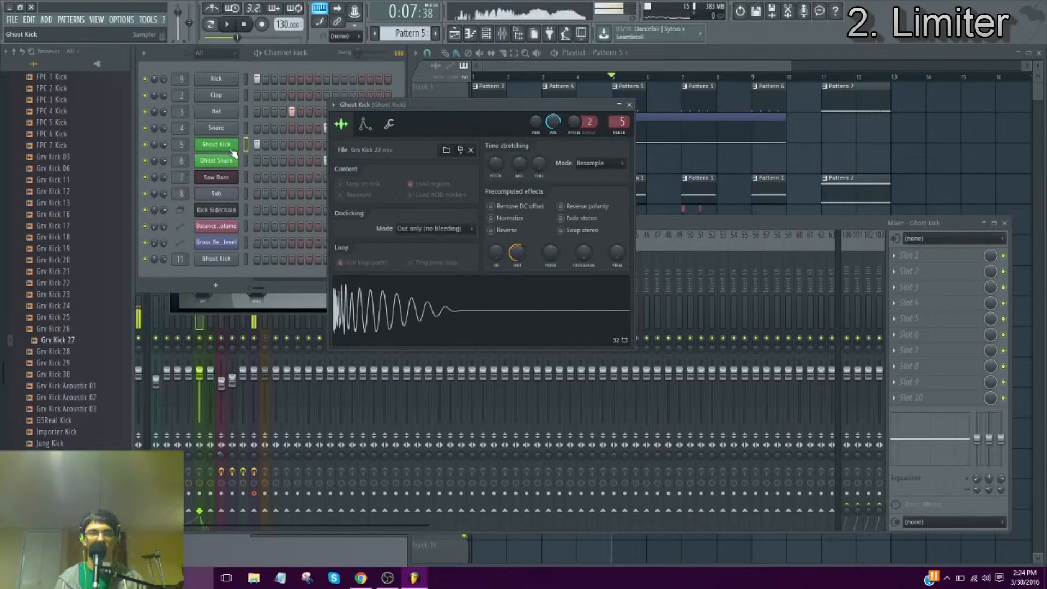
left_click(216, 161)
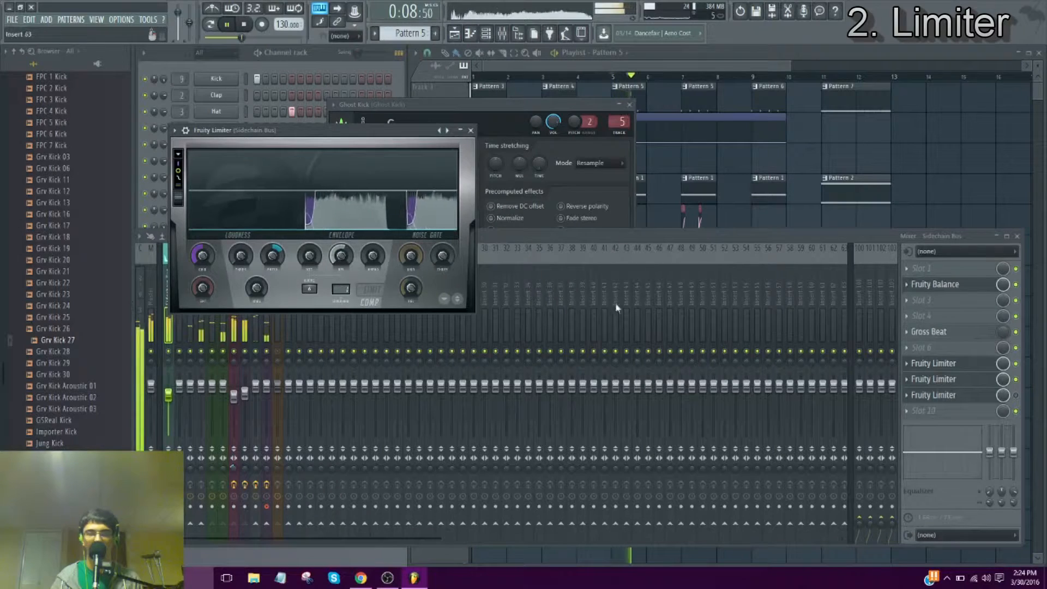
left_click_drag(321, 129, 337, 144)
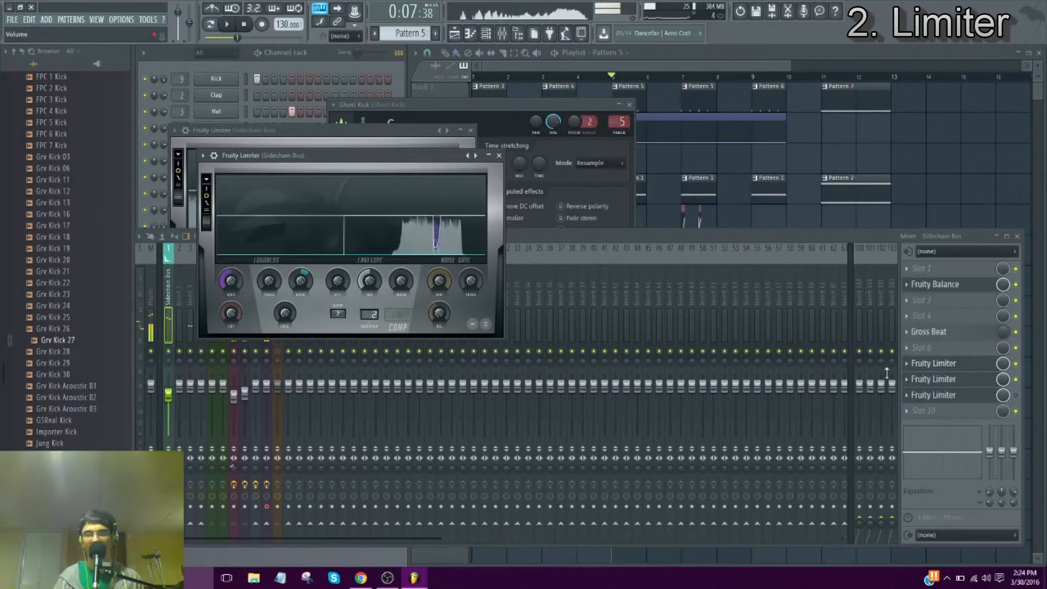
left_click(369, 281)
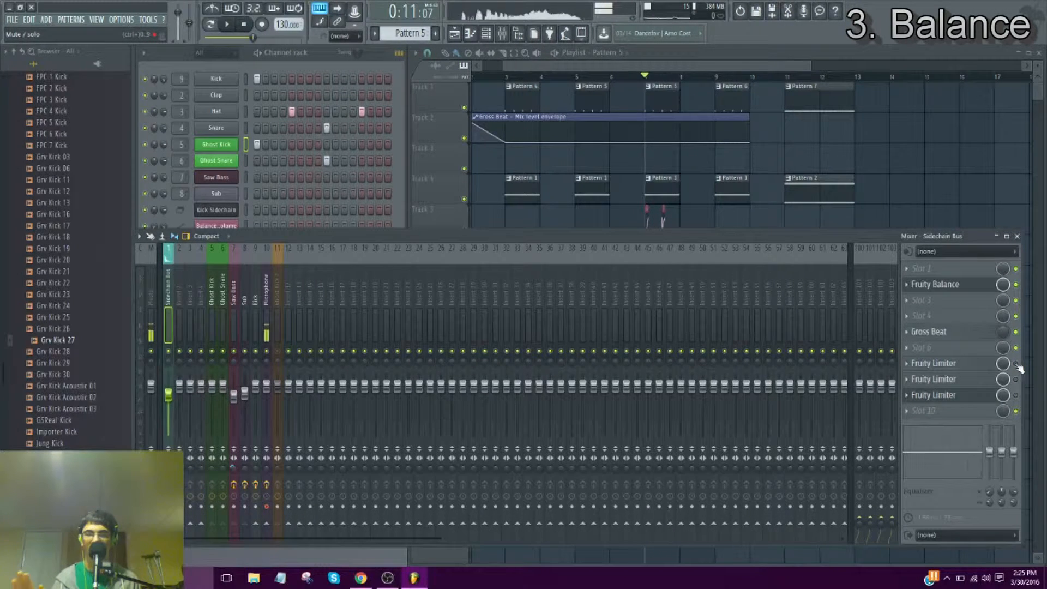
Browse the installed effect plugins and bring up Fruity Balance on the Sidechain Bus
left_click(936, 284)
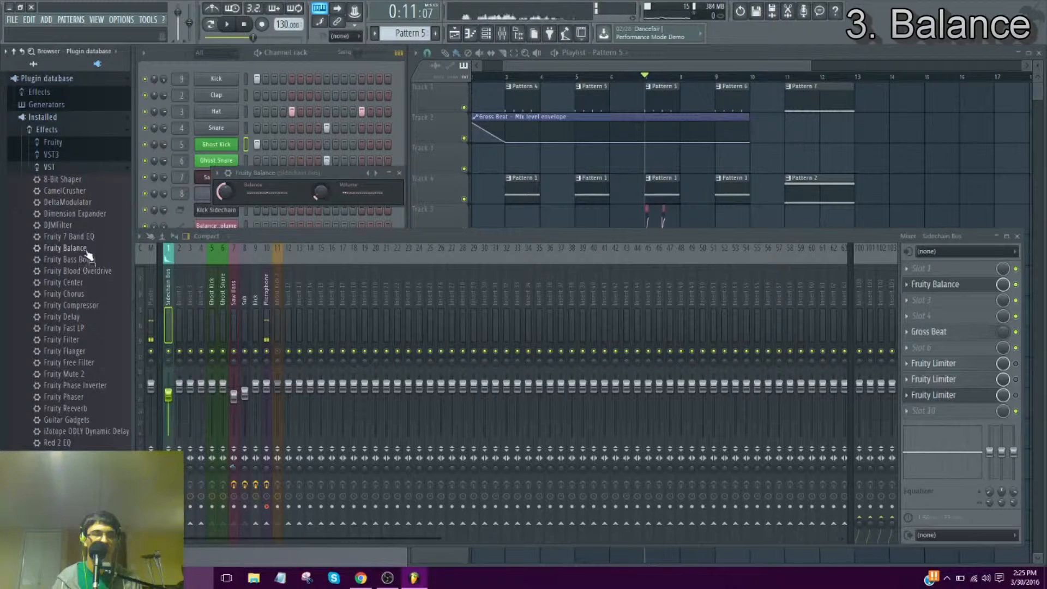
double_click(66, 248)
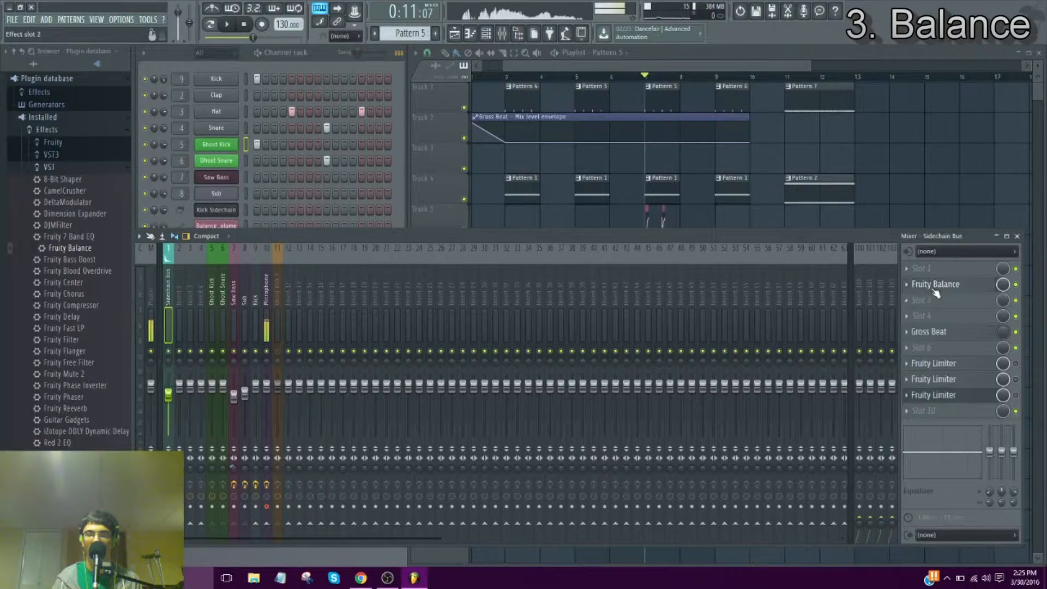
left_click(935, 284)
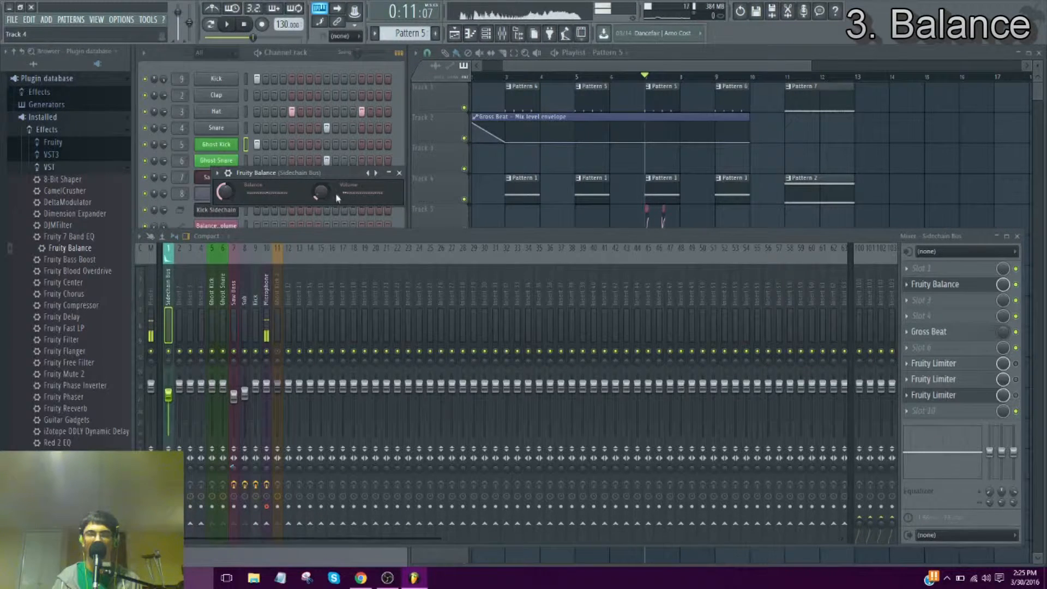
Create a volume automation clip for Fruity Balance and reshape it into short rising swells on Track 5
right_click(321, 193)
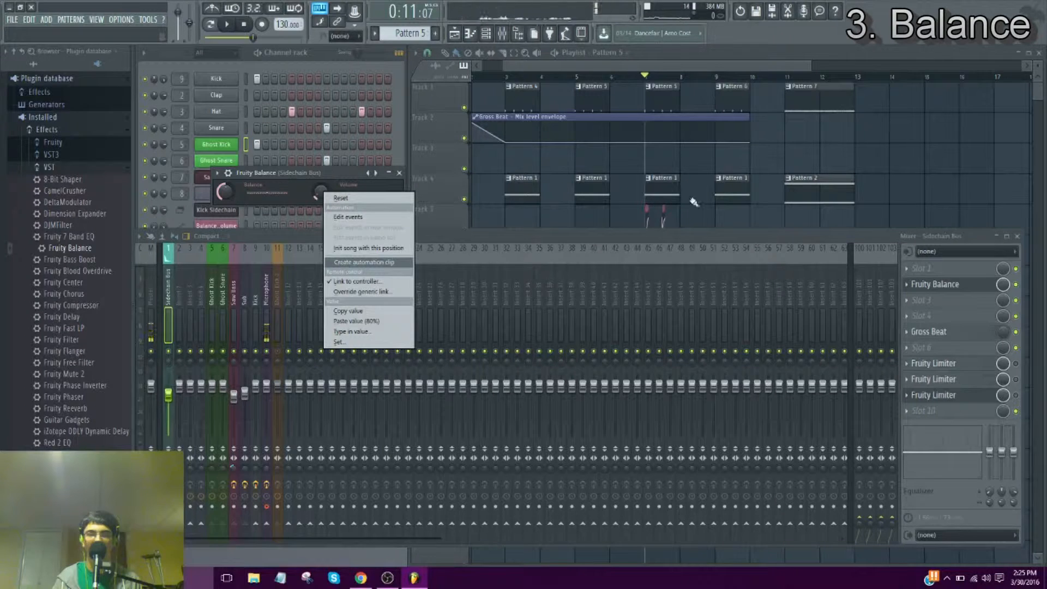
left_click(356, 261)
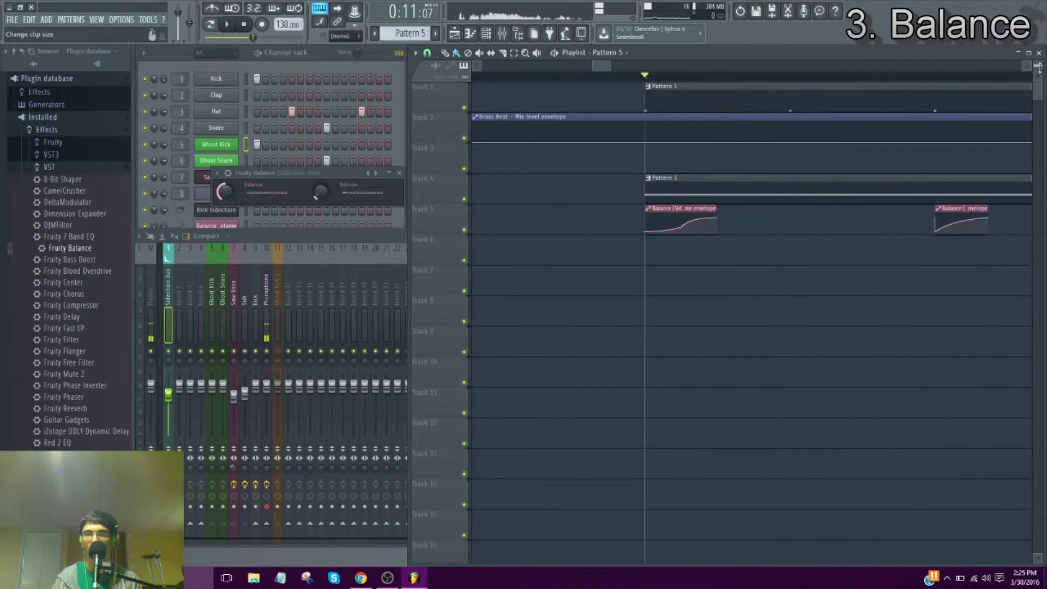
scroll("down", 3)
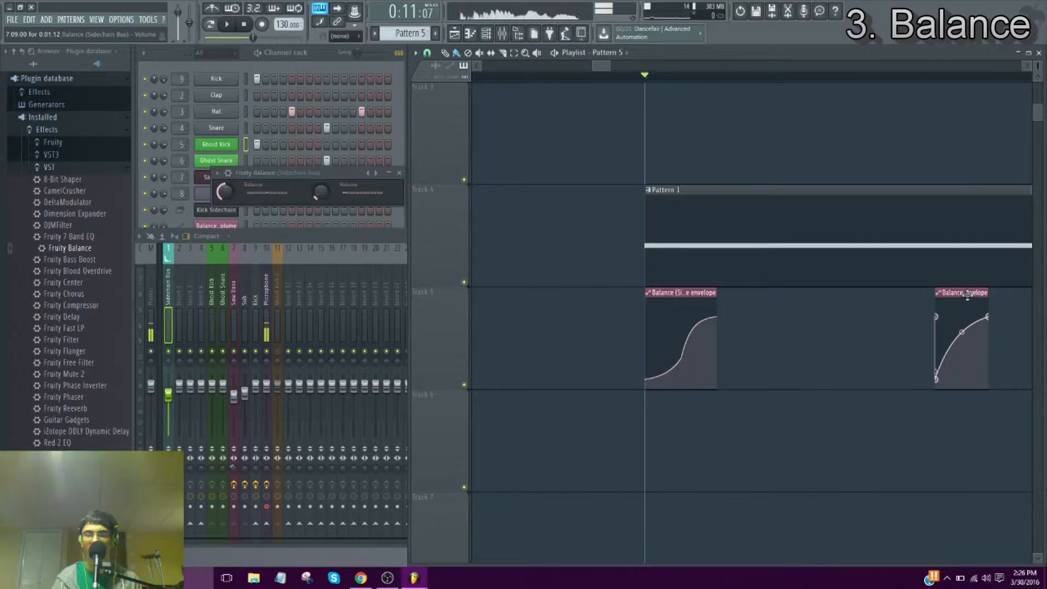
left_click(226, 25)
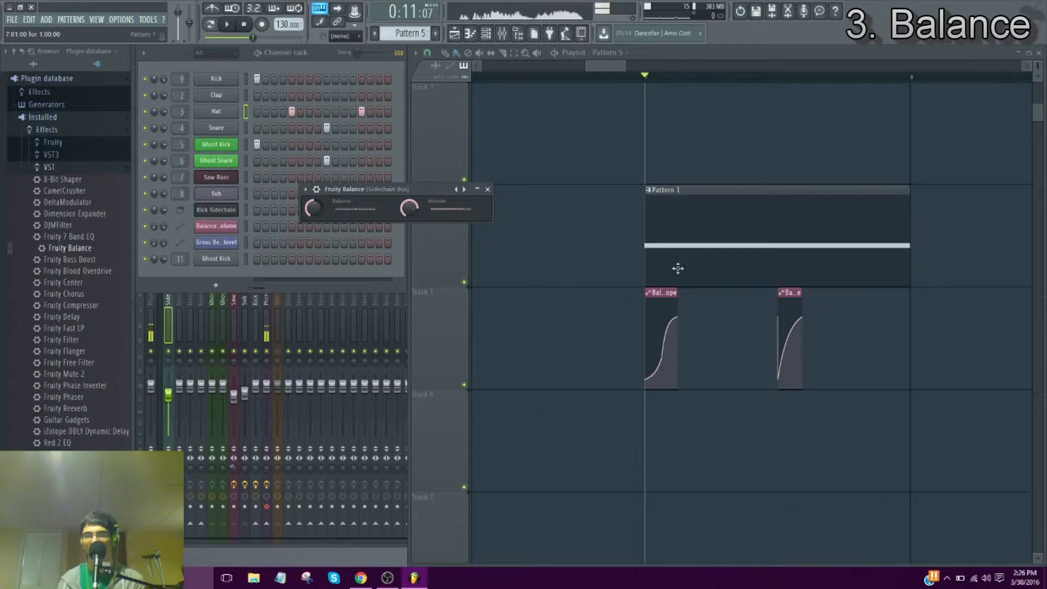
left_click(227, 24)
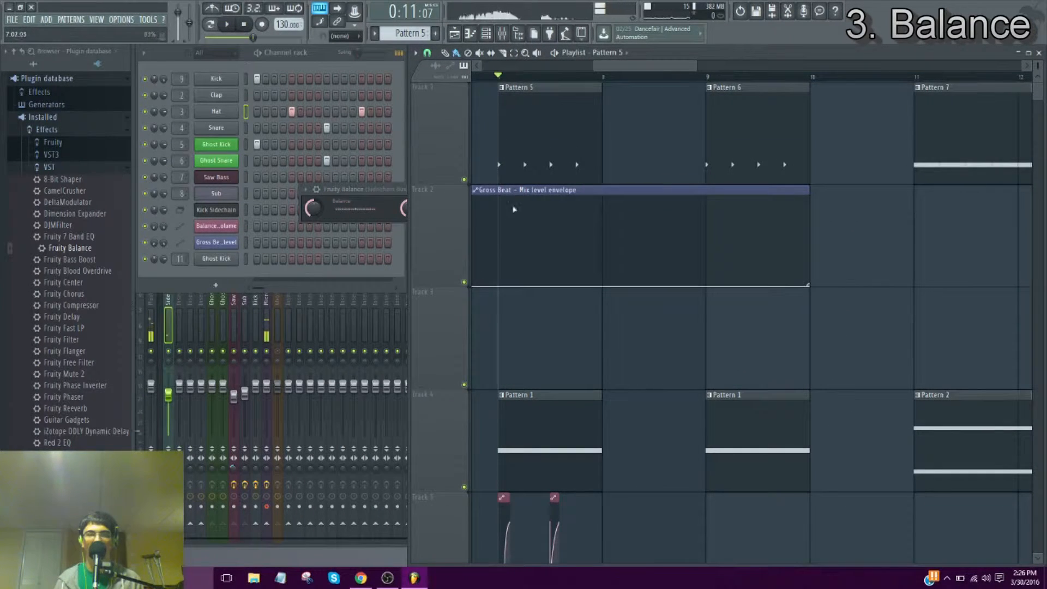
Make Pattern 6, holding the Kick Sidechain steps, the current pattern
scroll("down", 3)
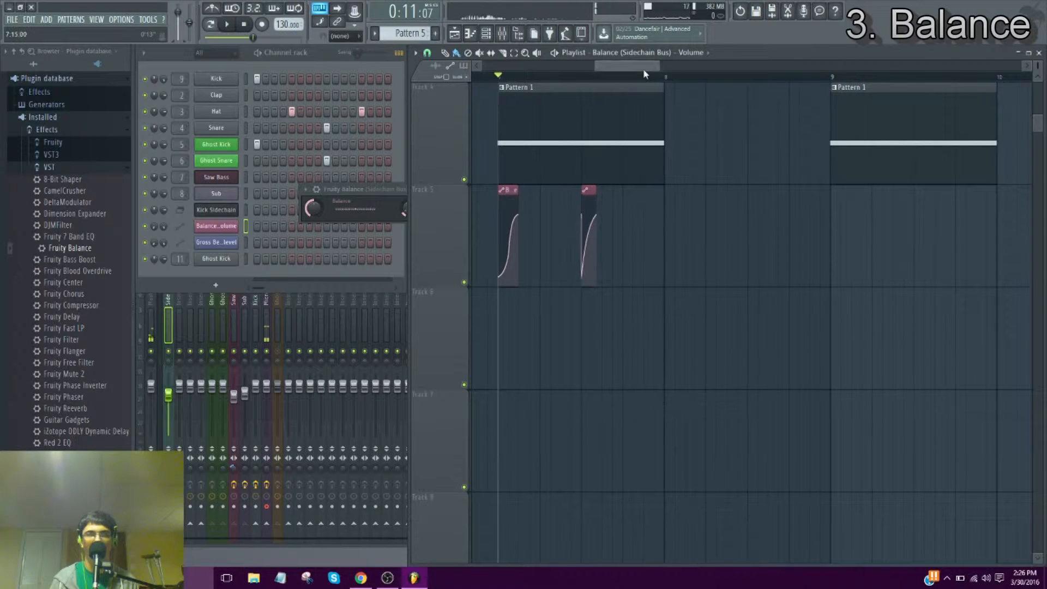
left_click(428, 52)
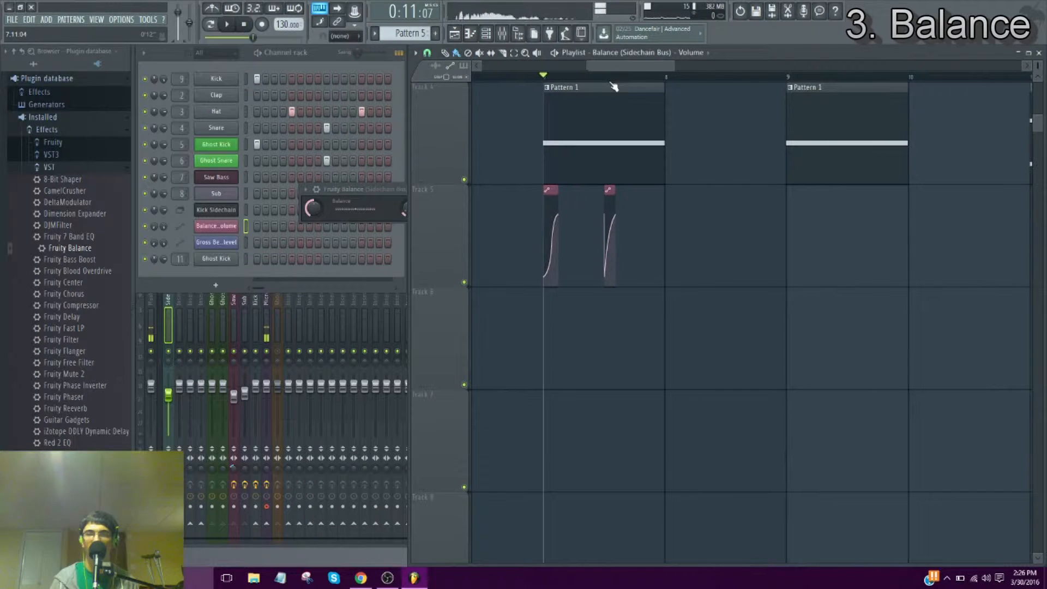
left_click(226, 24)
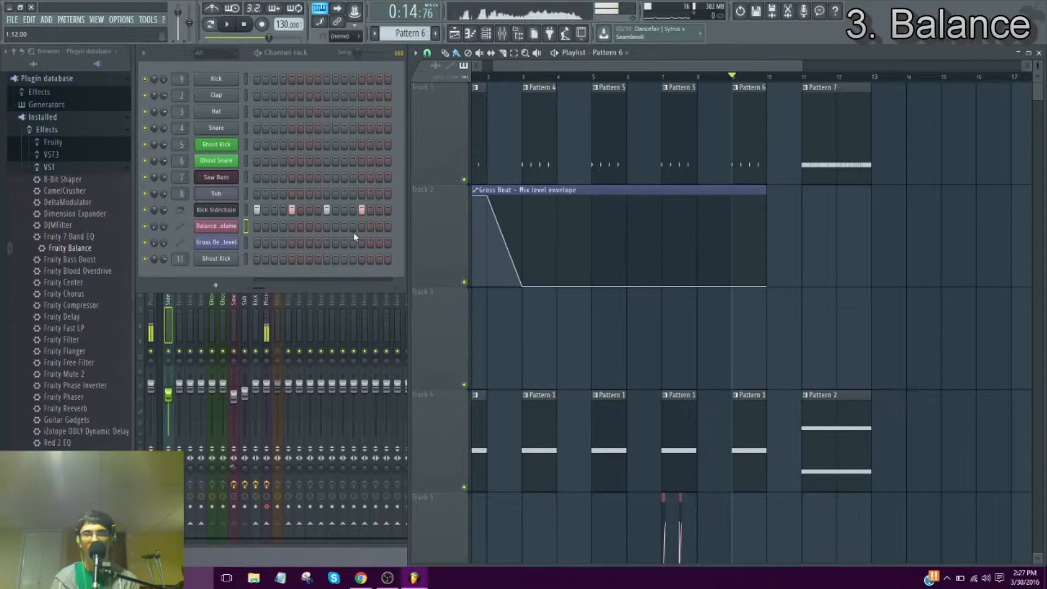
Bring up the Balance volume automation channel's settings beside the playlist
left_click(216, 210)
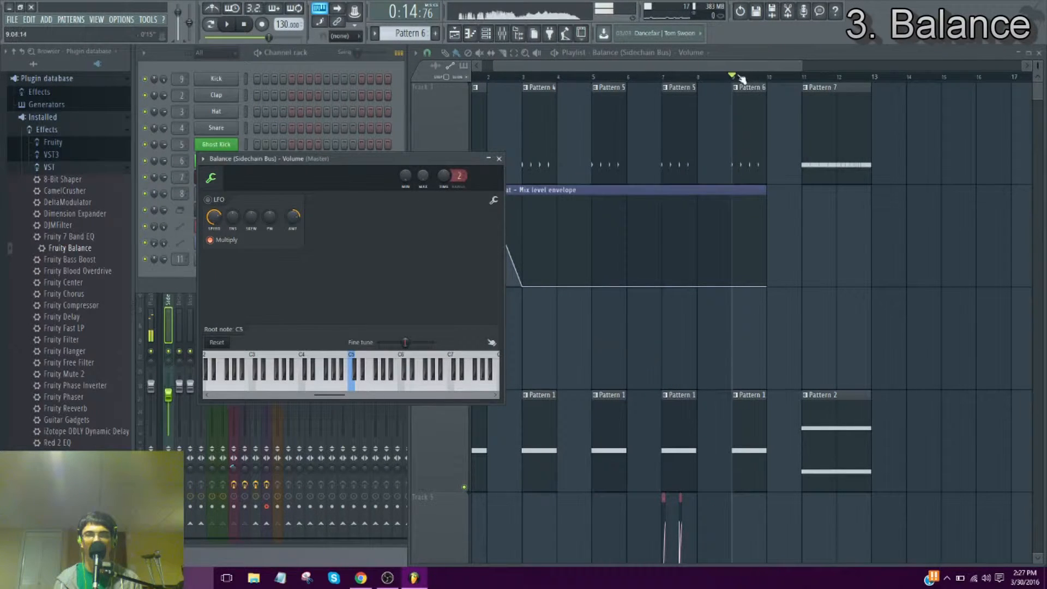
left_click(498, 158)
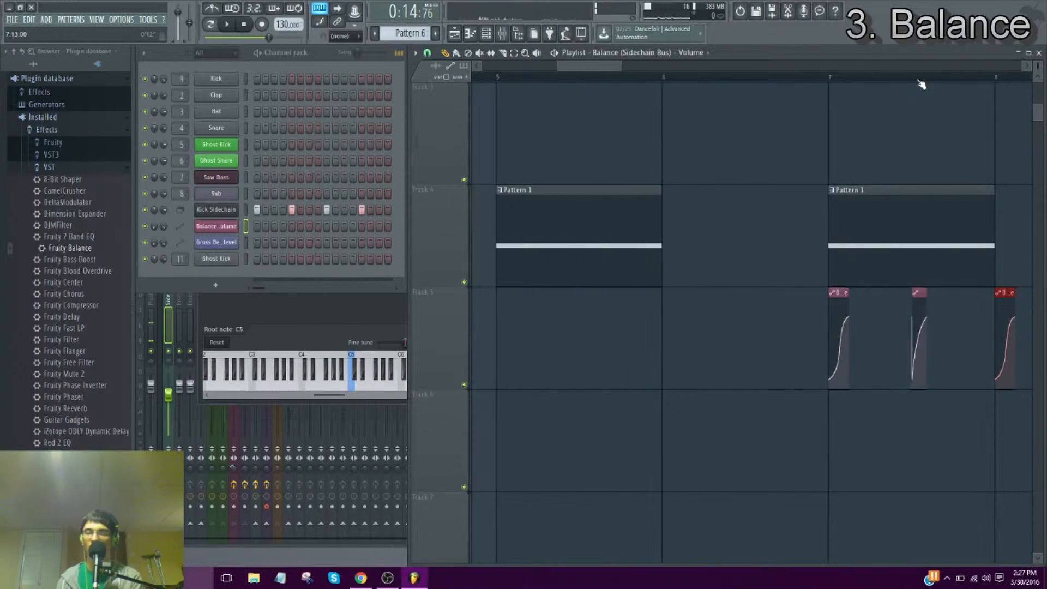
scroll("right", 3)
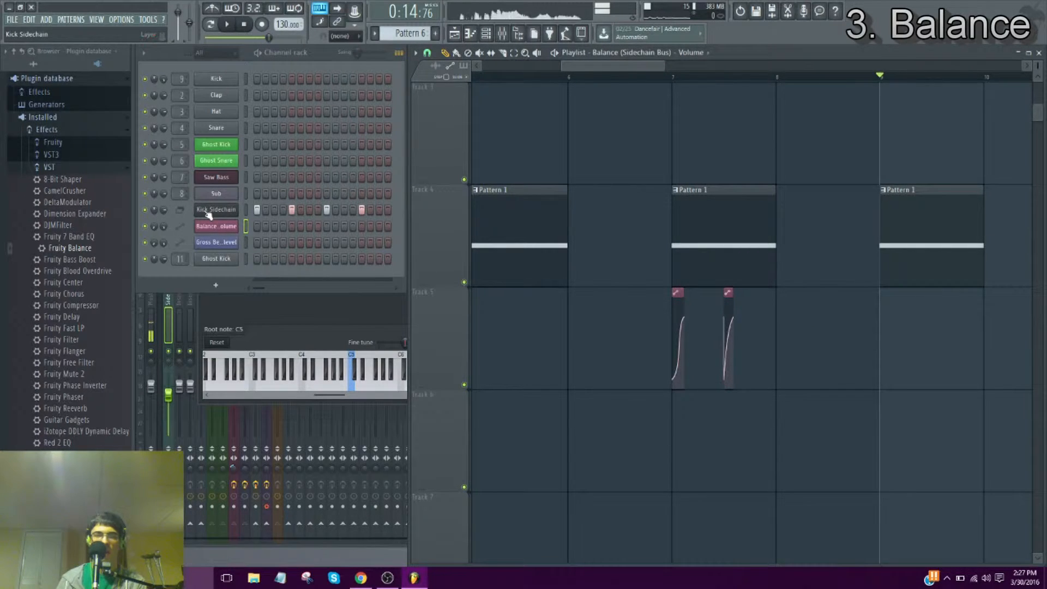
Insert a new Layer channel into the channel rack next to Kick Sidechain
left_click(216, 210)
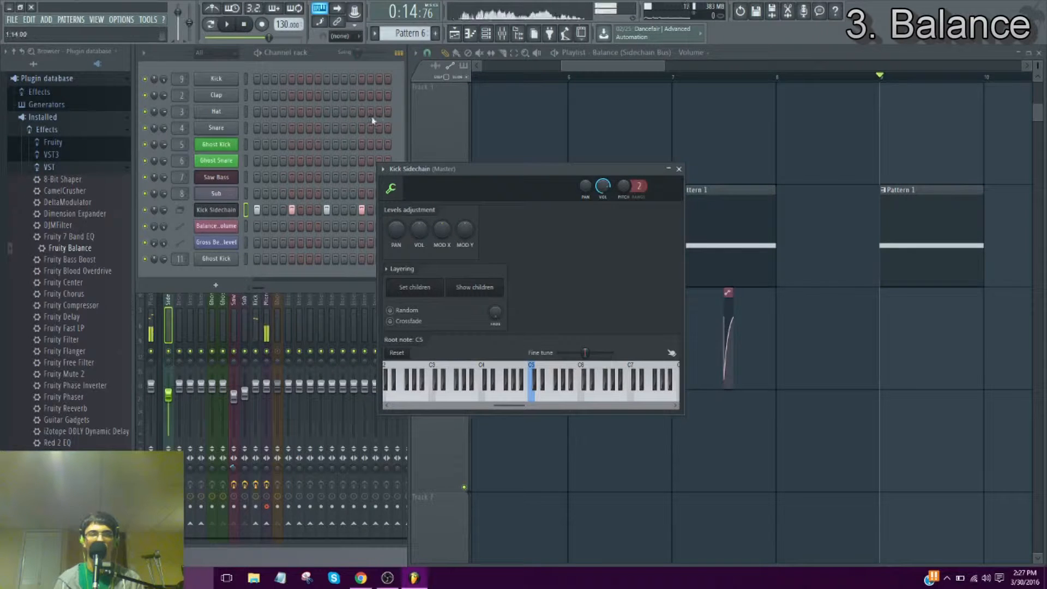
mouse_move(367, 161)
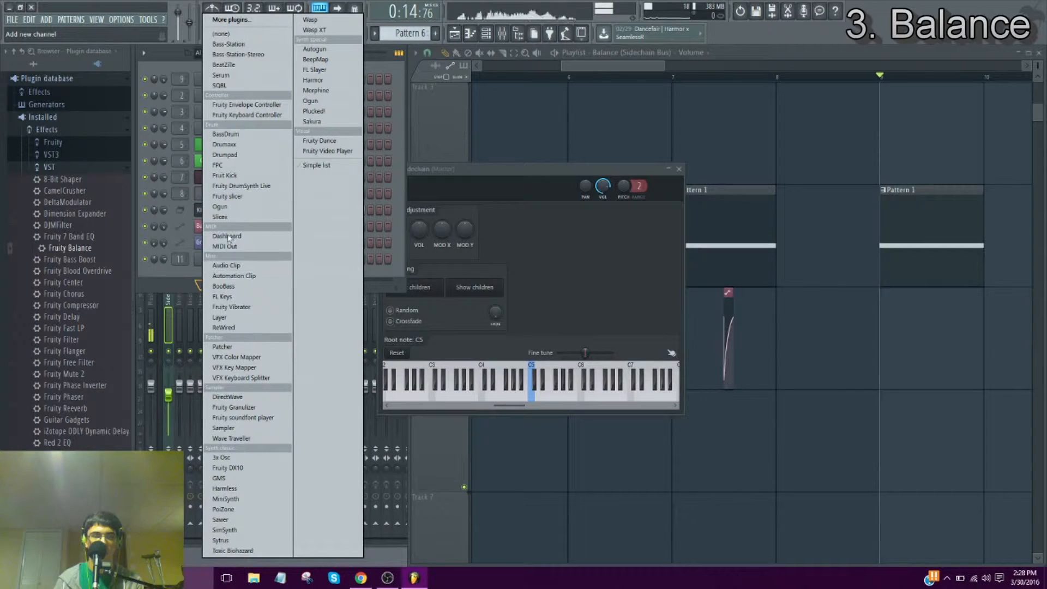
mouse_move(226, 133)
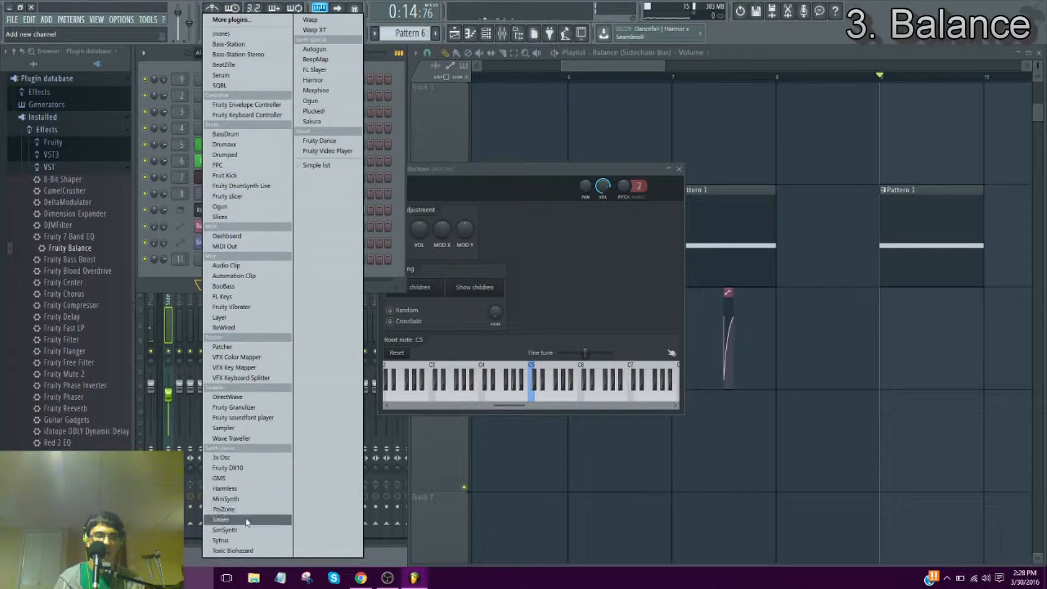
mouse_move(240, 327)
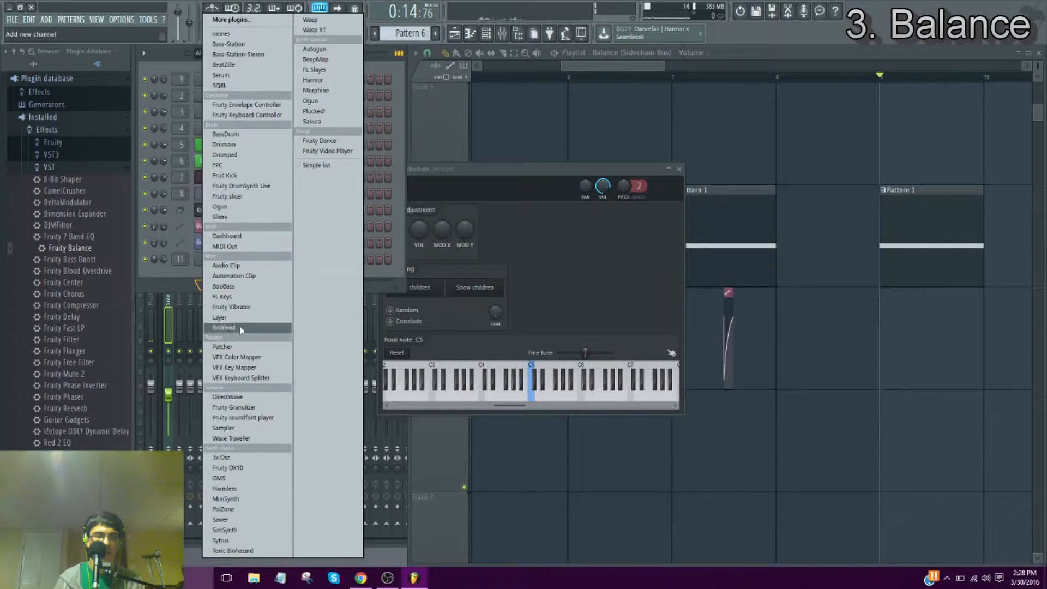
left_click(219, 317)
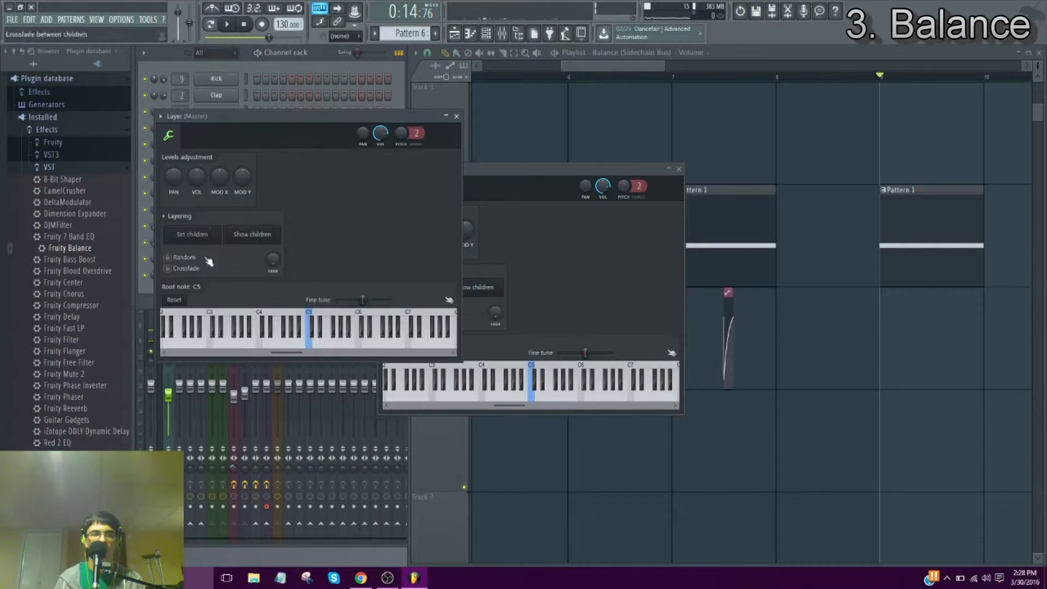
Rename the new Layer channel to 'Kick Layer' and move its window aside
right_click(216, 275)
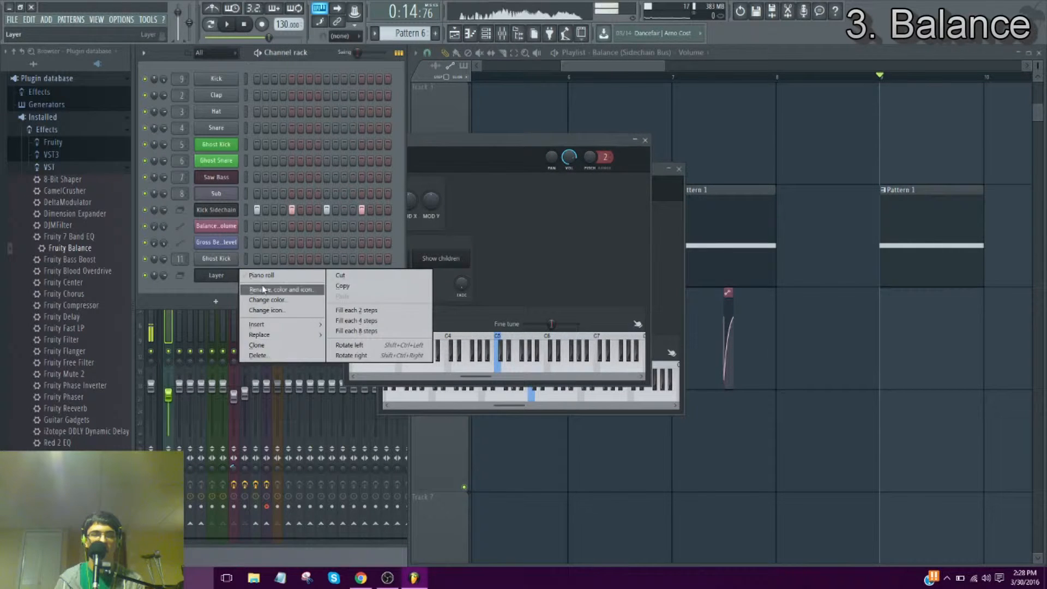
left_click(281, 289)
type("Kick ")
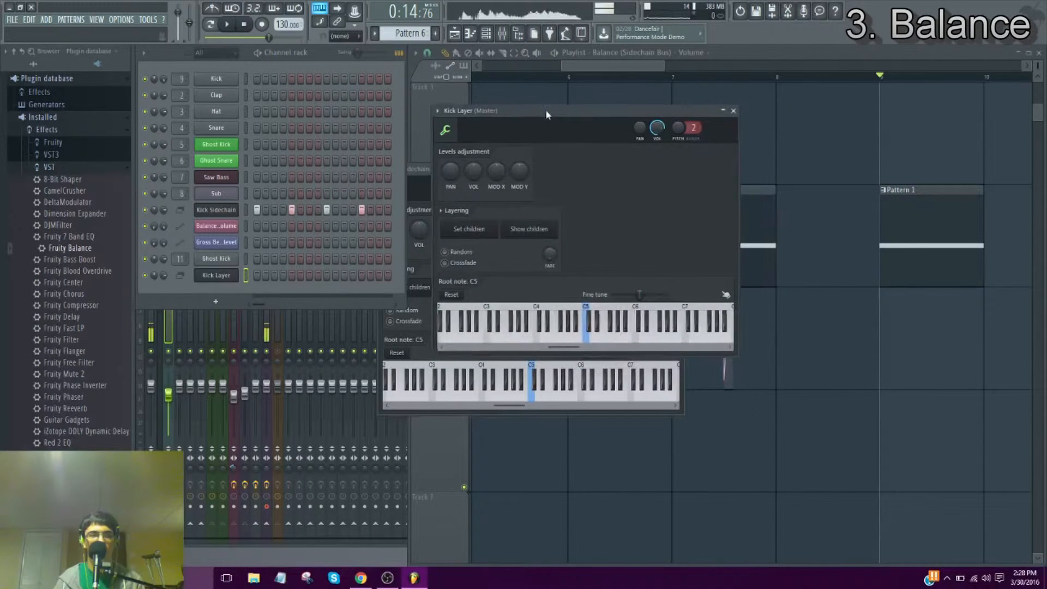
left_click_drag(547, 114, 526, 116)
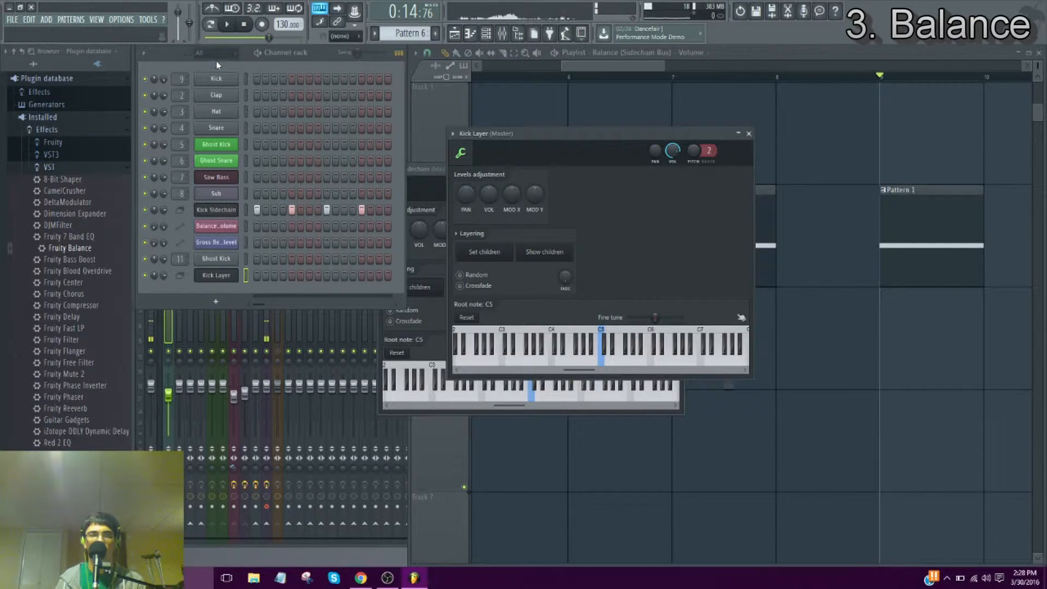
Set the Channel rack filter to All so automation clip channels are listed
left_click(216, 52)
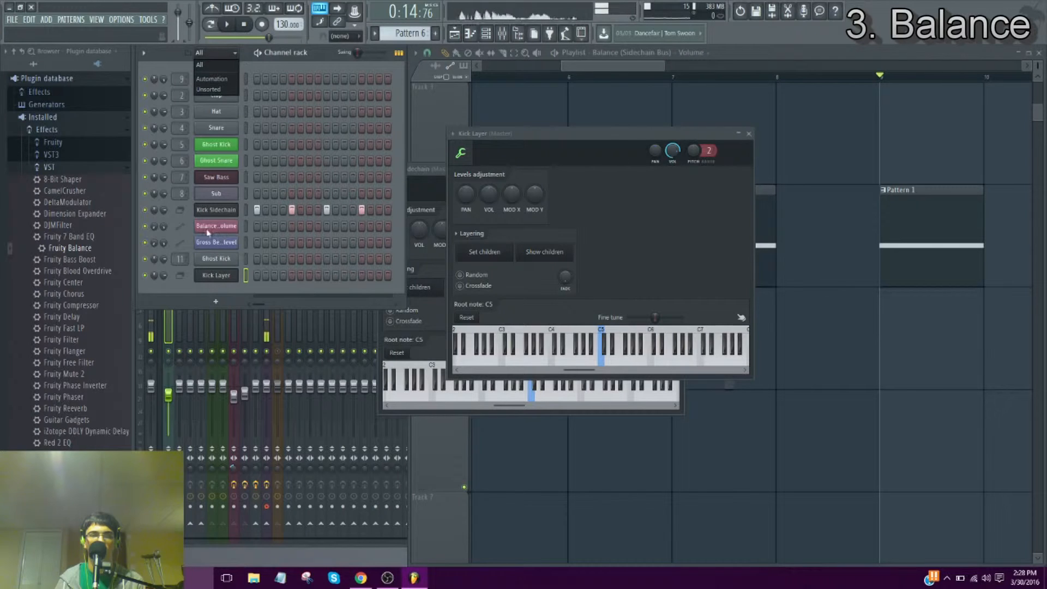
left_click(208, 88)
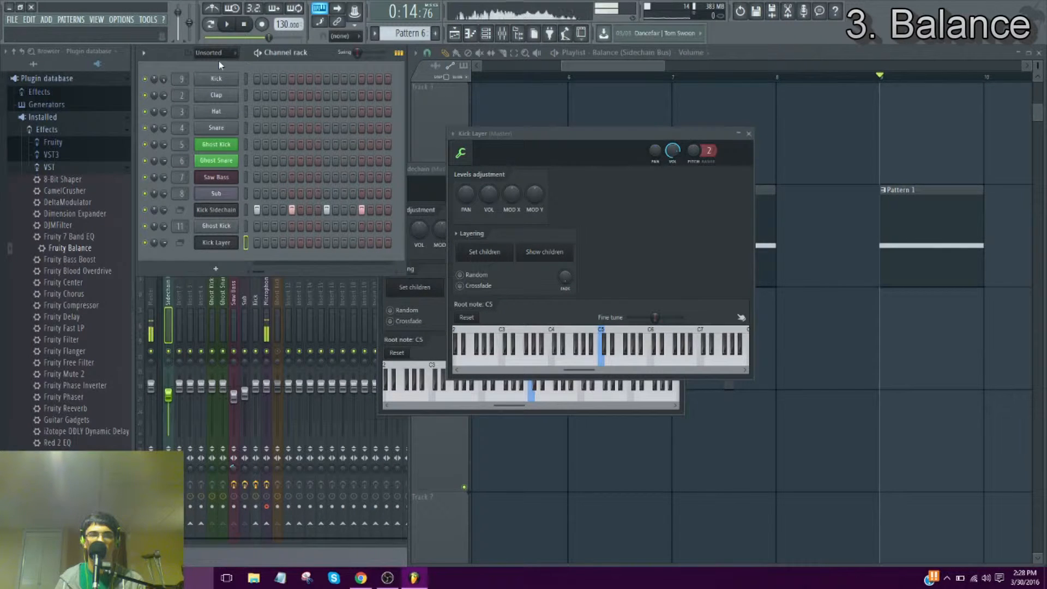
left_click(215, 52)
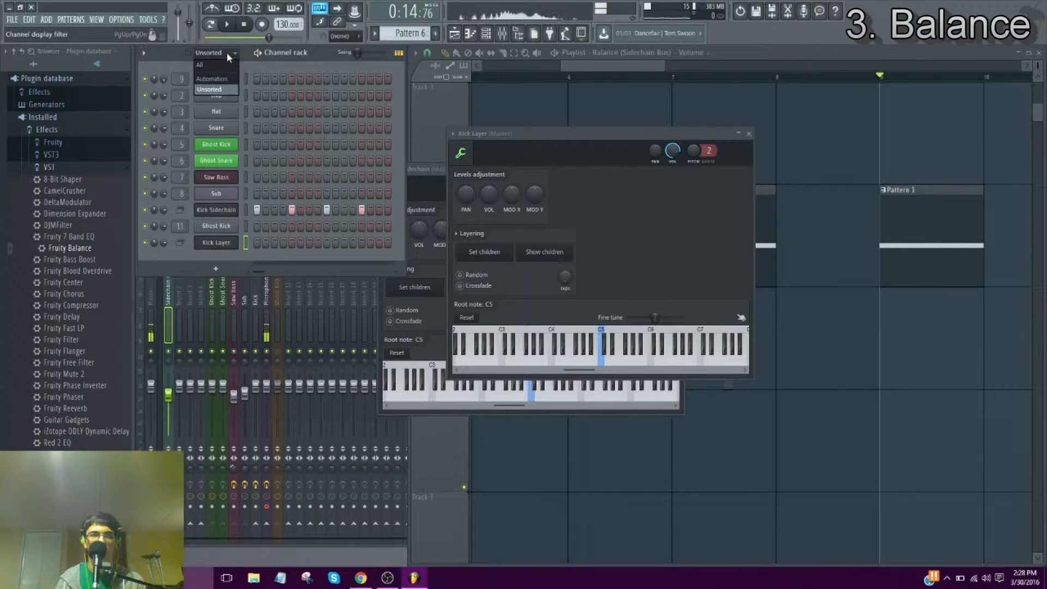
left_click(200, 64)
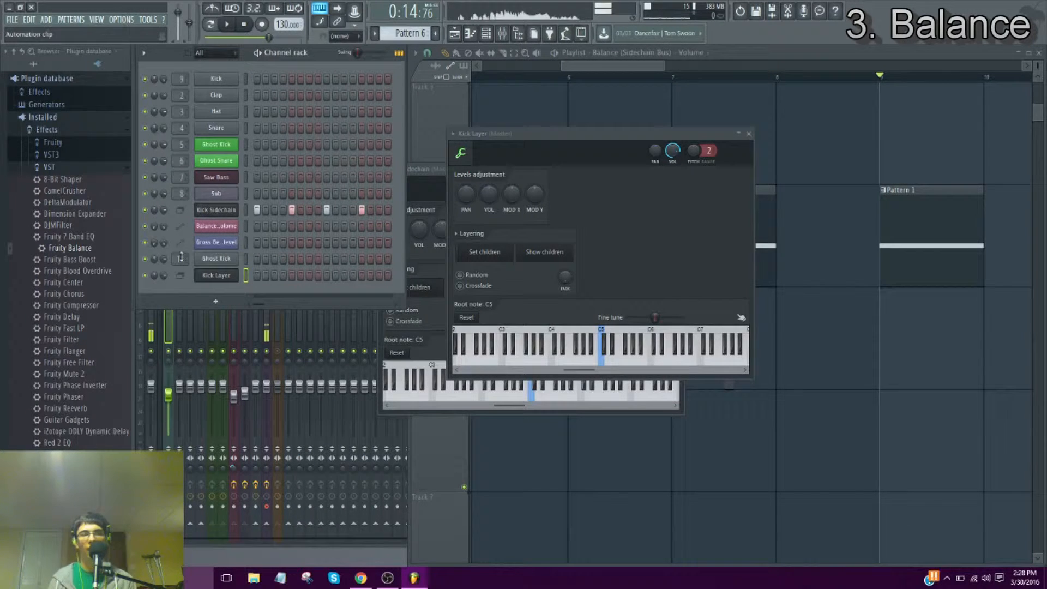
Bring the Playlist with the Gross Beat envelope clip to the front
left_click(216, 160)
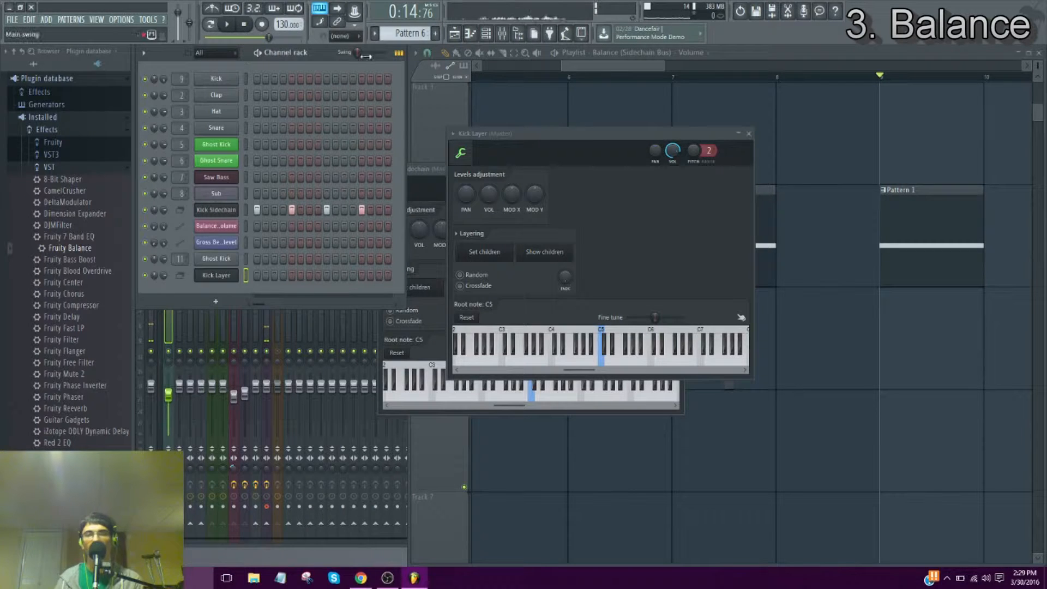
left_click(749, 133)
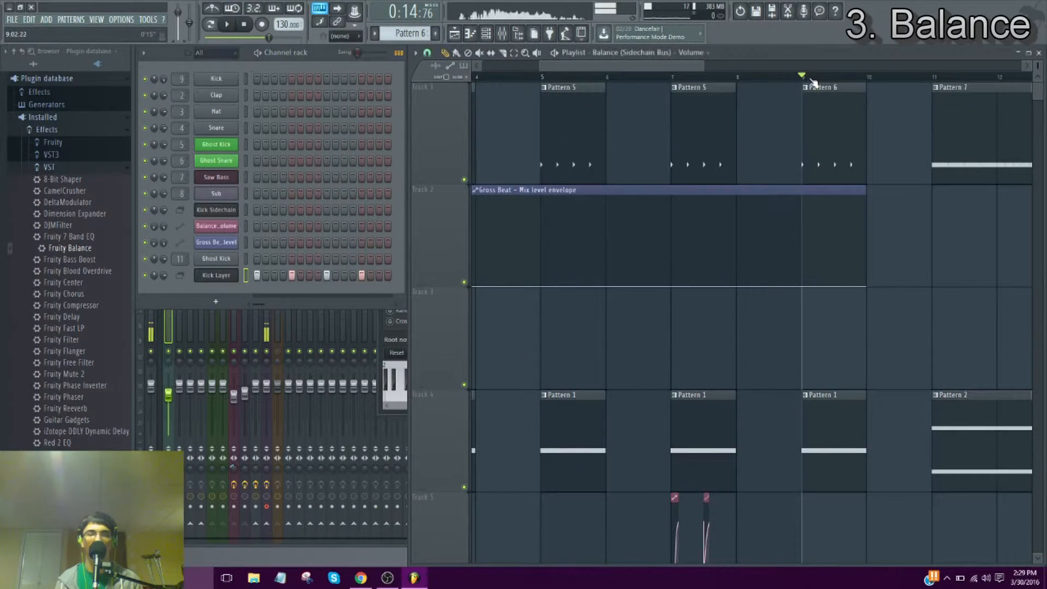
Move to bars 9–13 of the arrangement and make Pattern 7 current
left_click(227, 25)
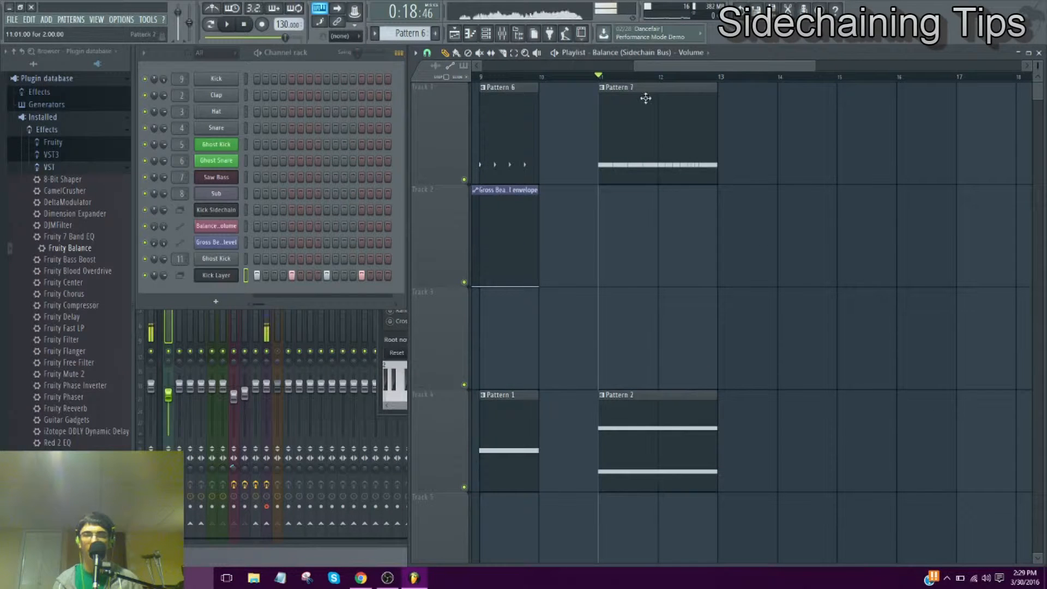
left_click(216, 275)
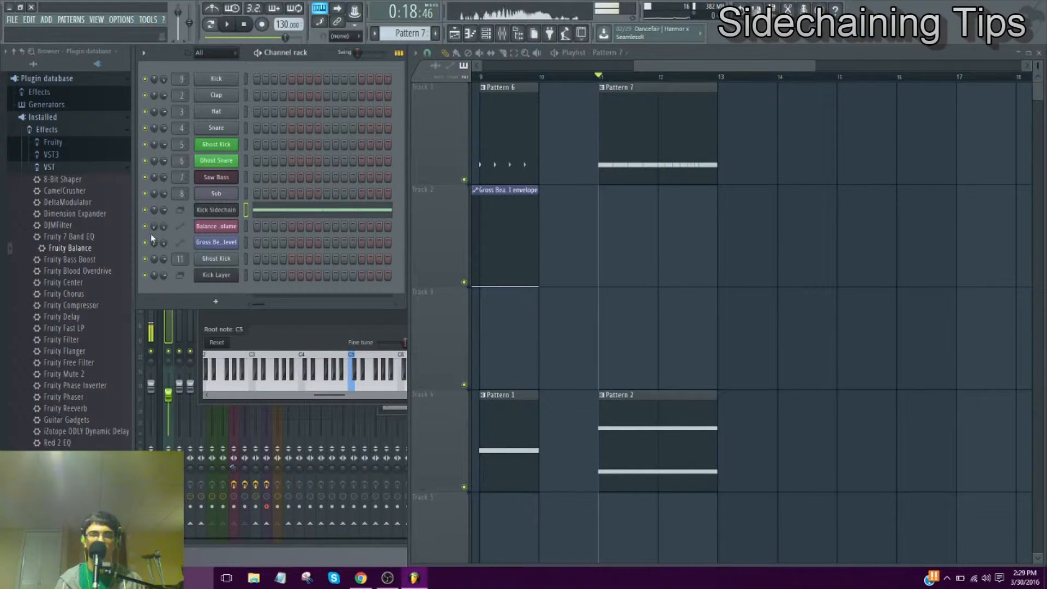
Create a channel panning automation clip from the Balance (Sidechain Bus) Pan knob
left_click(216, 226)
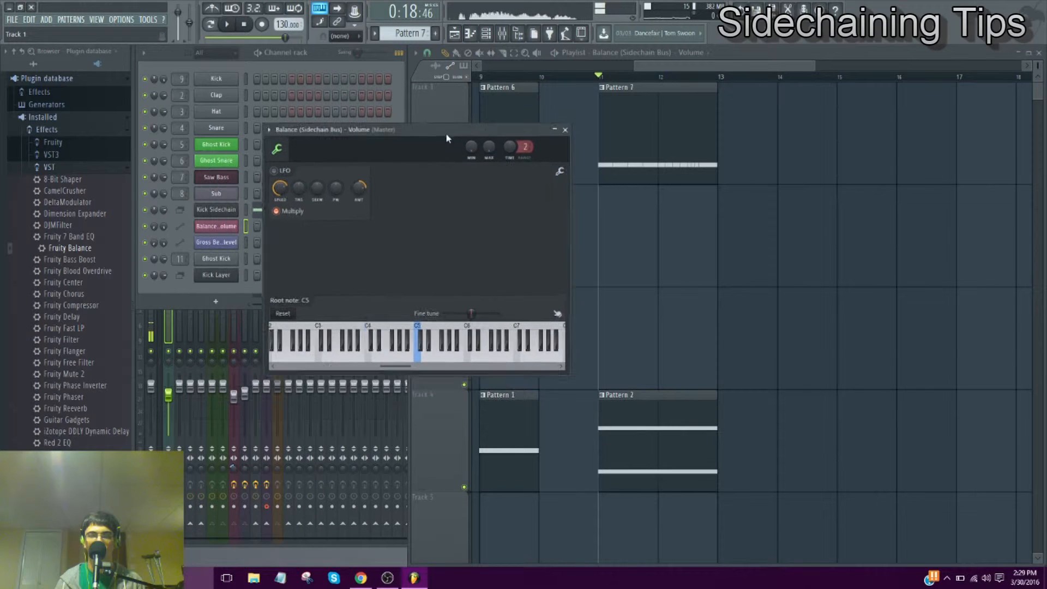
left_click_drag(415, 129, 434, 101)
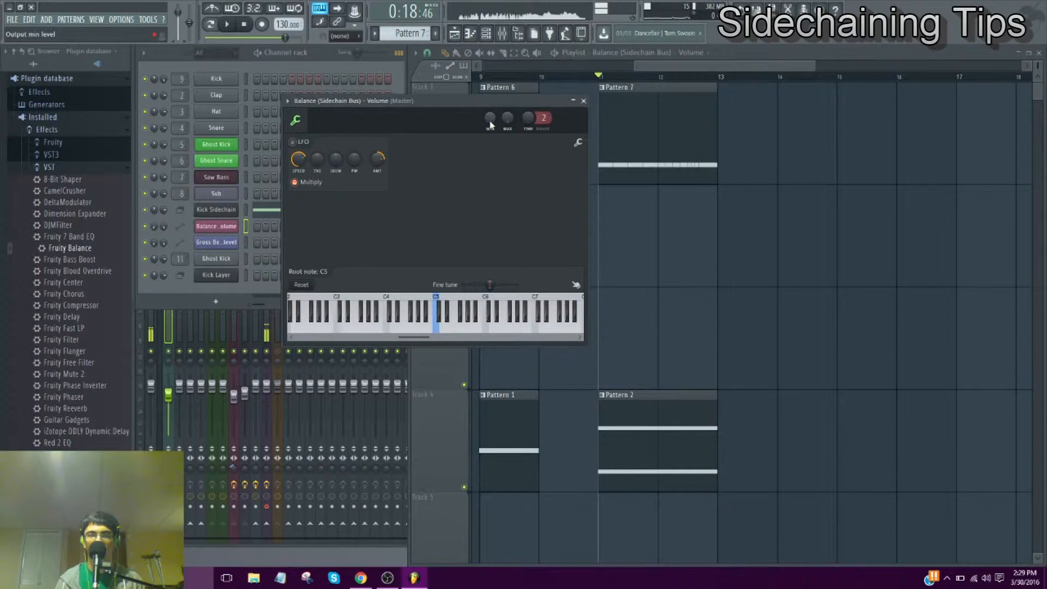
right_click(490, 117)
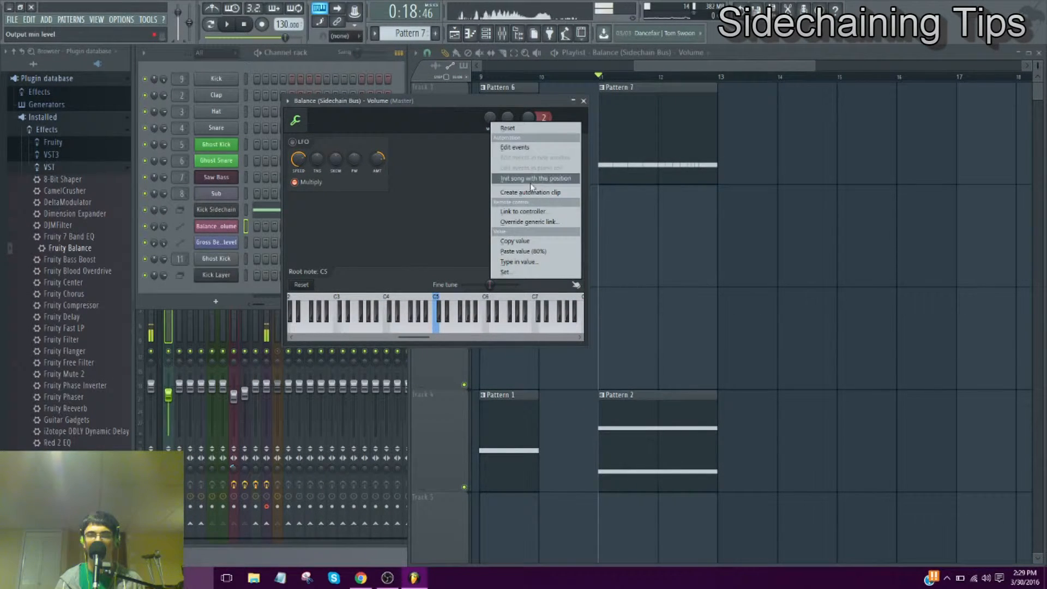
left_click(530, 192)
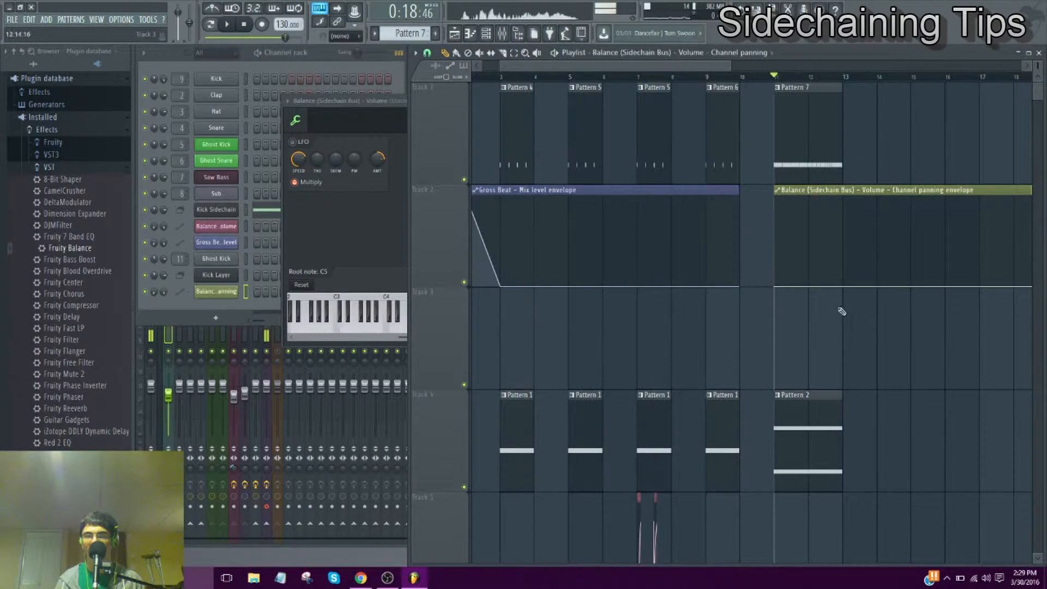
Draw envelope points so panning ramps up through Pattern 7 and falls sharply
left_click(427, 53)
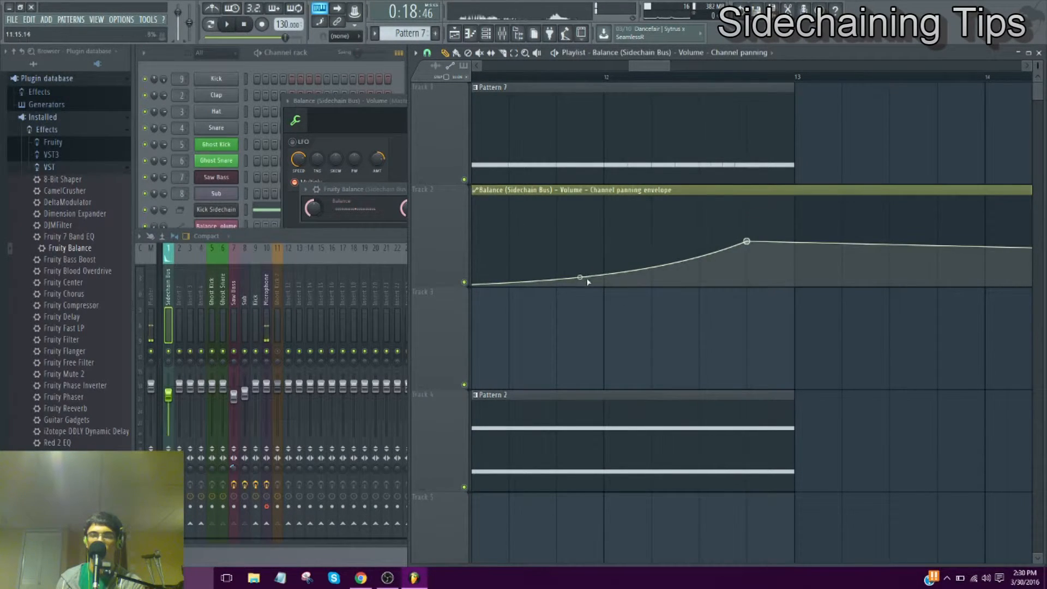
left_click(837, 286)
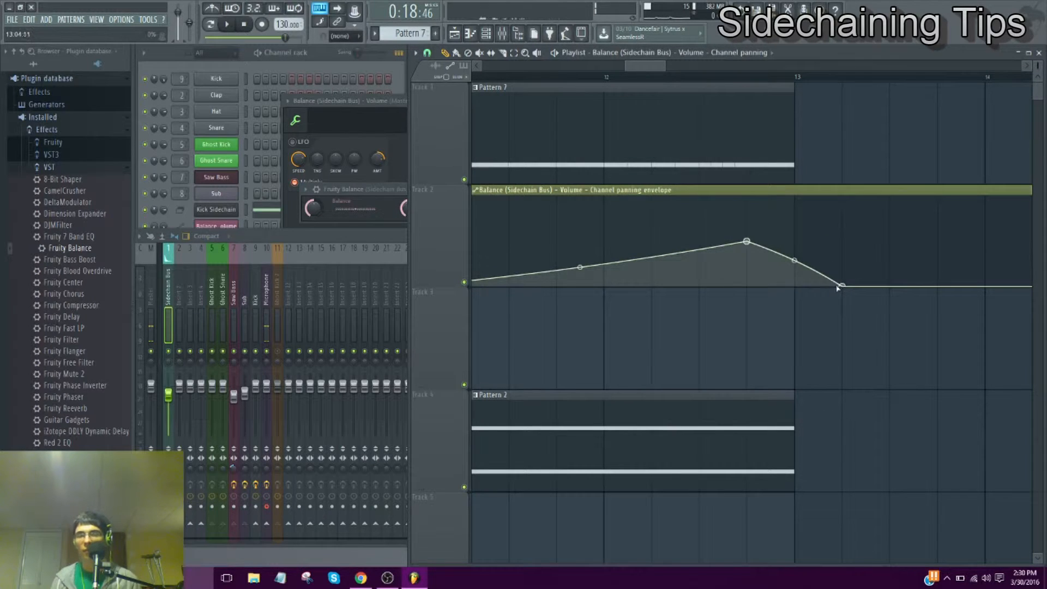
scroll("left", 3)
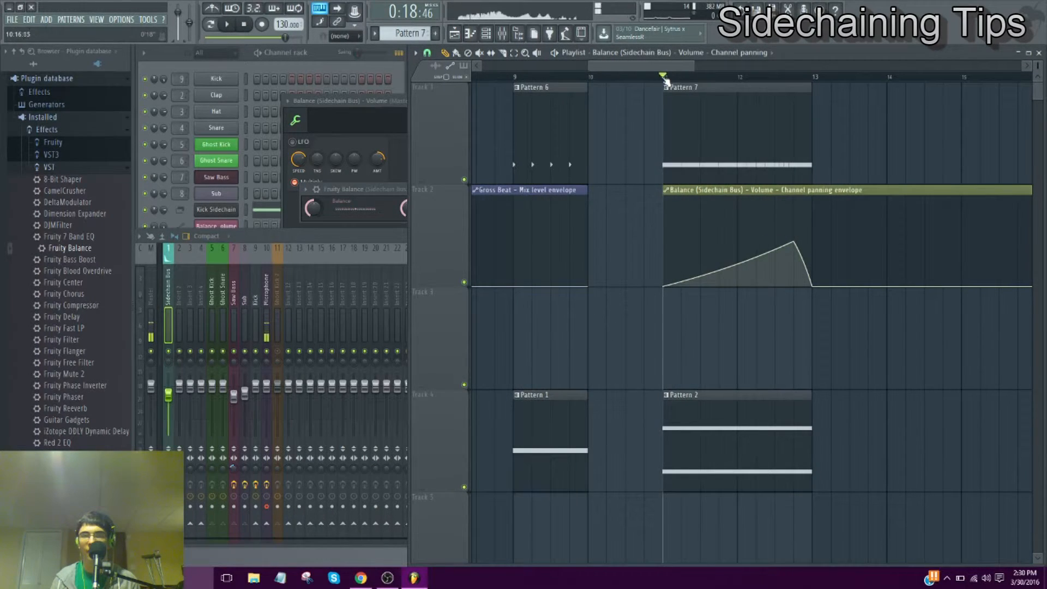
left_click(227, 24)
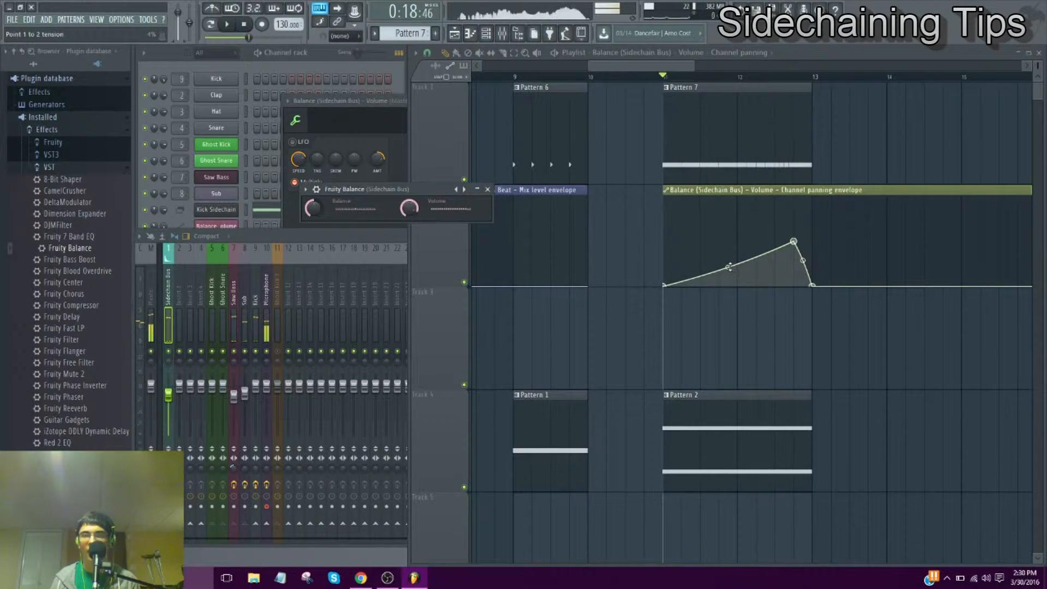
left_click(213, 25)
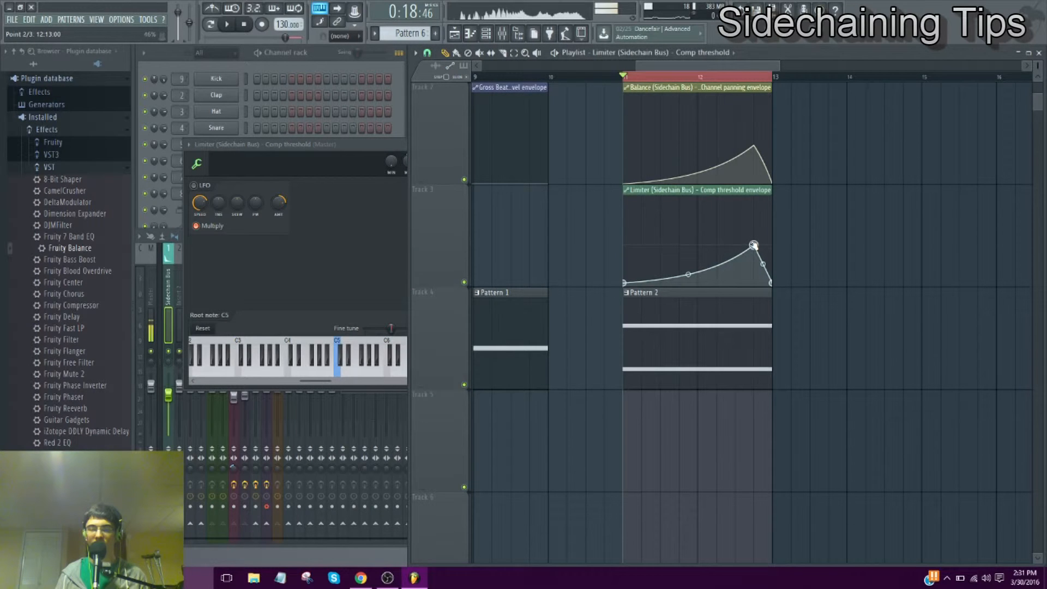
Lower the comp-threshold envelope's peak and bring up the Sidechain Bus limiter plugin
left_click(226, 26)
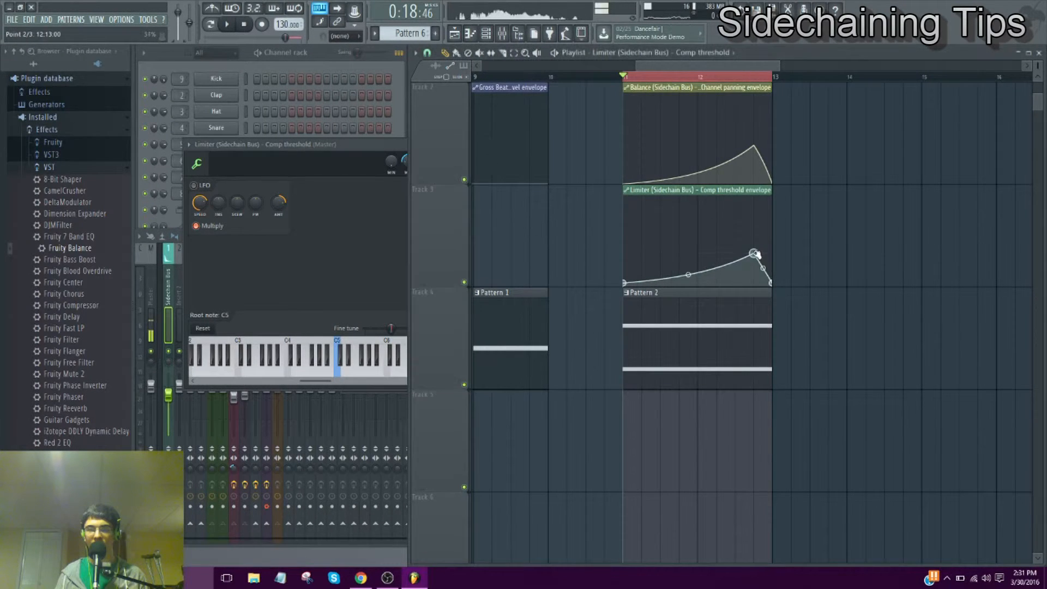
left_click(227, 24)
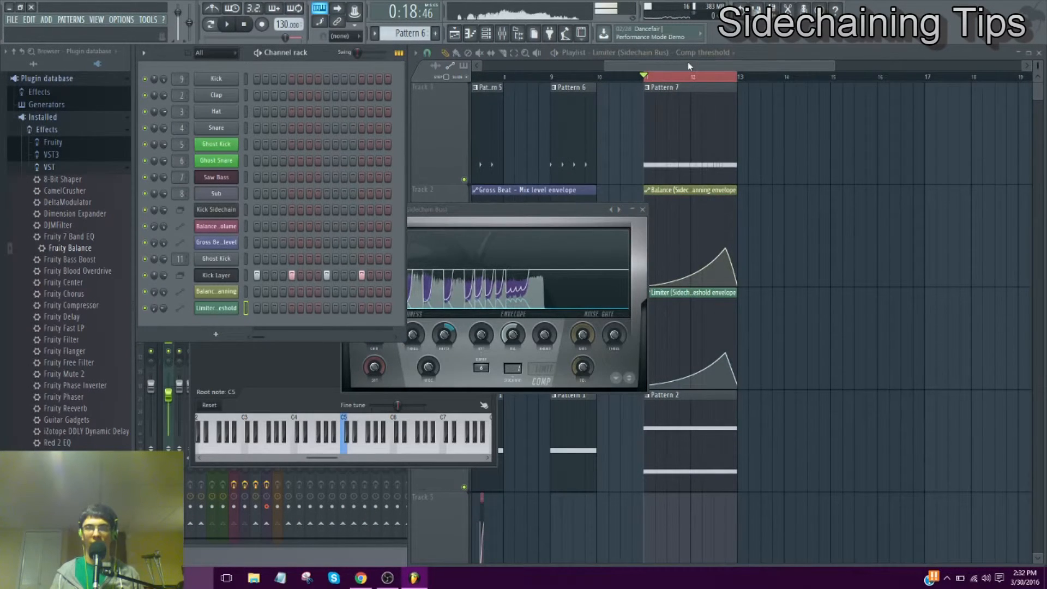
Load the Laptop Project 02-4.flp song with its Patcher chain on the Voice track
left_click(641, 209)
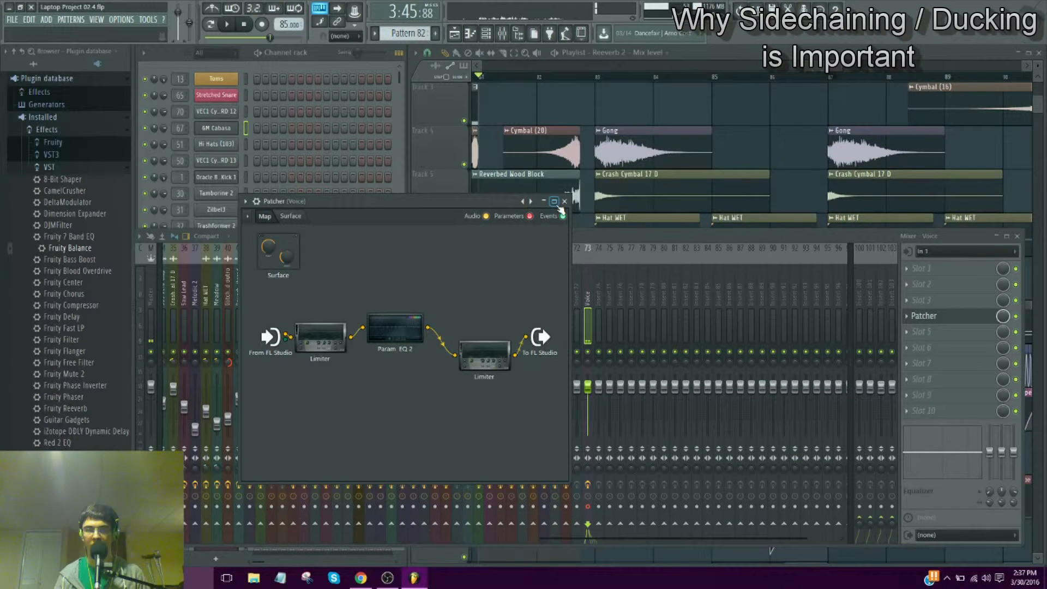
Close the Patcher chain, play the full arrangement through, then stop playback
left_click(563, 201)
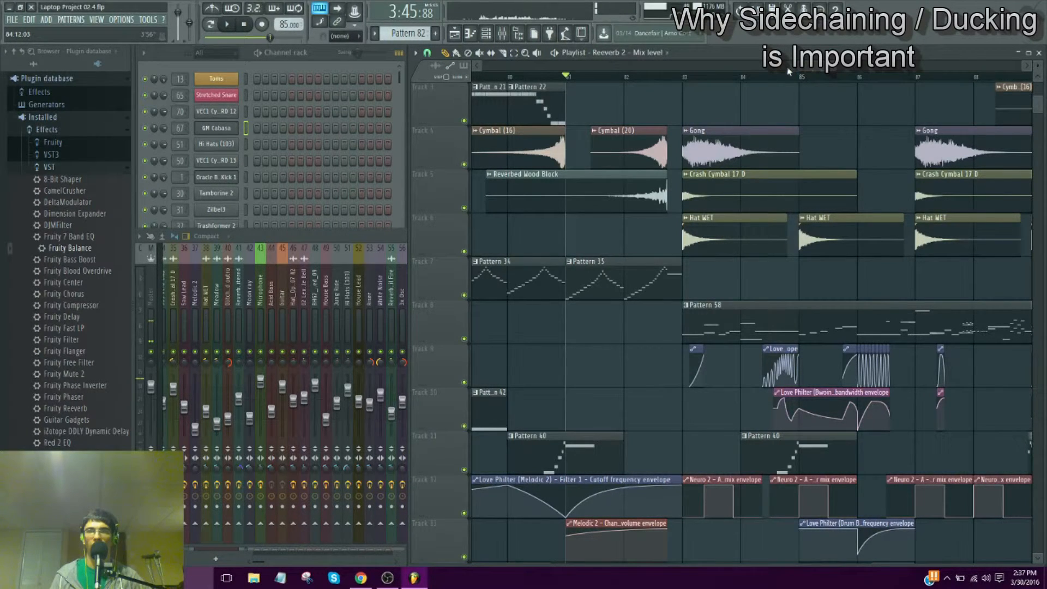
scroll("right", 3)
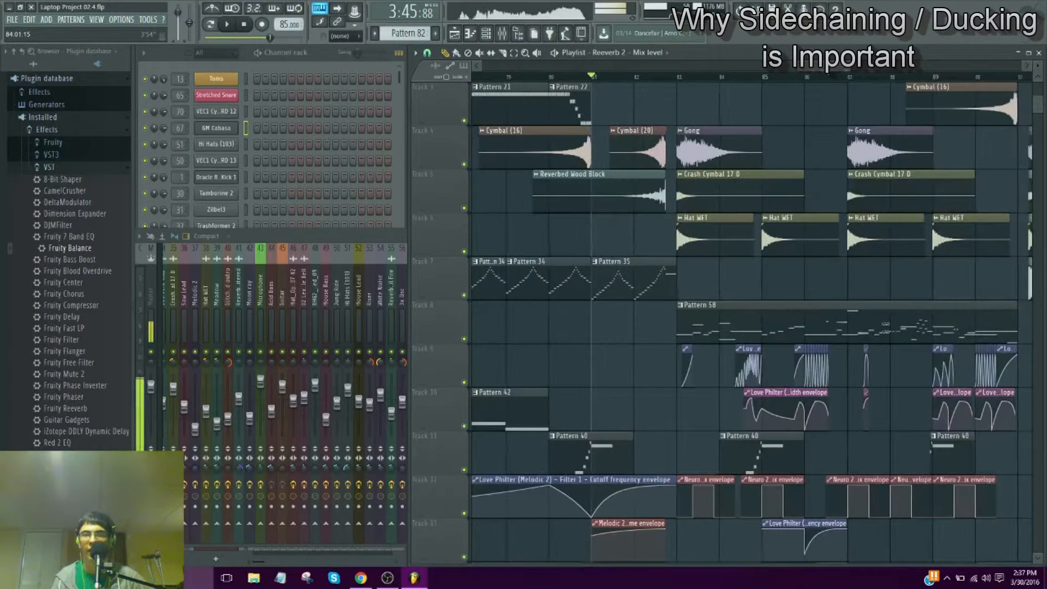
scroll("right", 3)
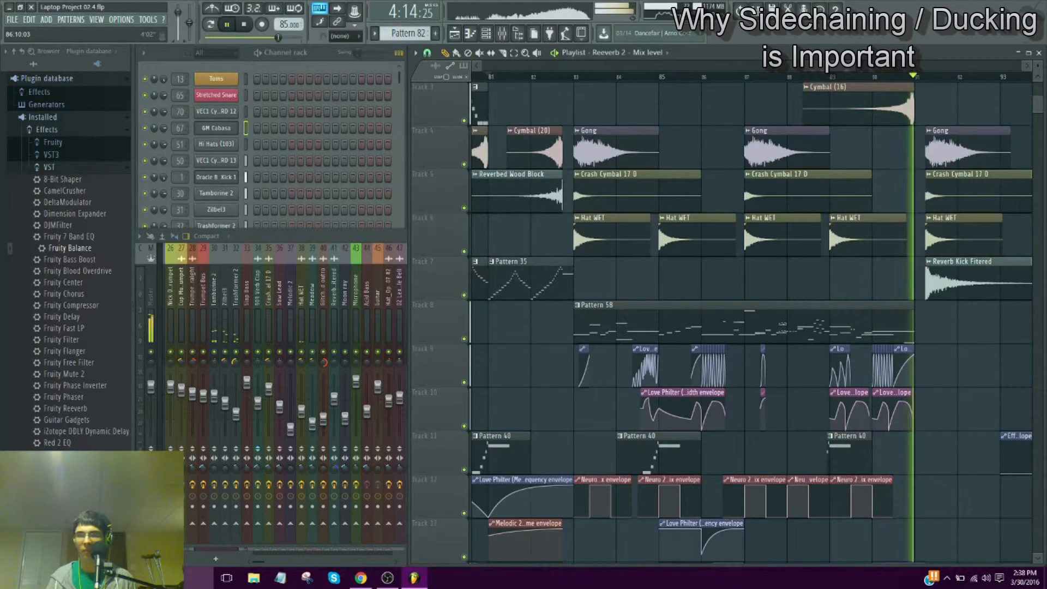
left_click(227, 24)
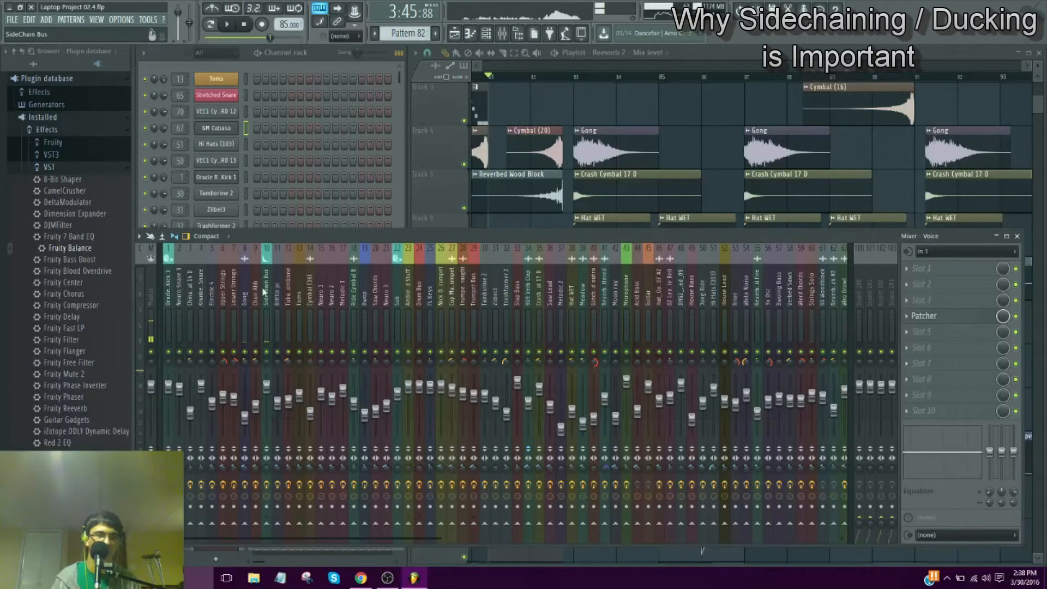
Select the SideChain Bus track, show the full mixer, and start playback with sidechain on
left_click(267, 301)
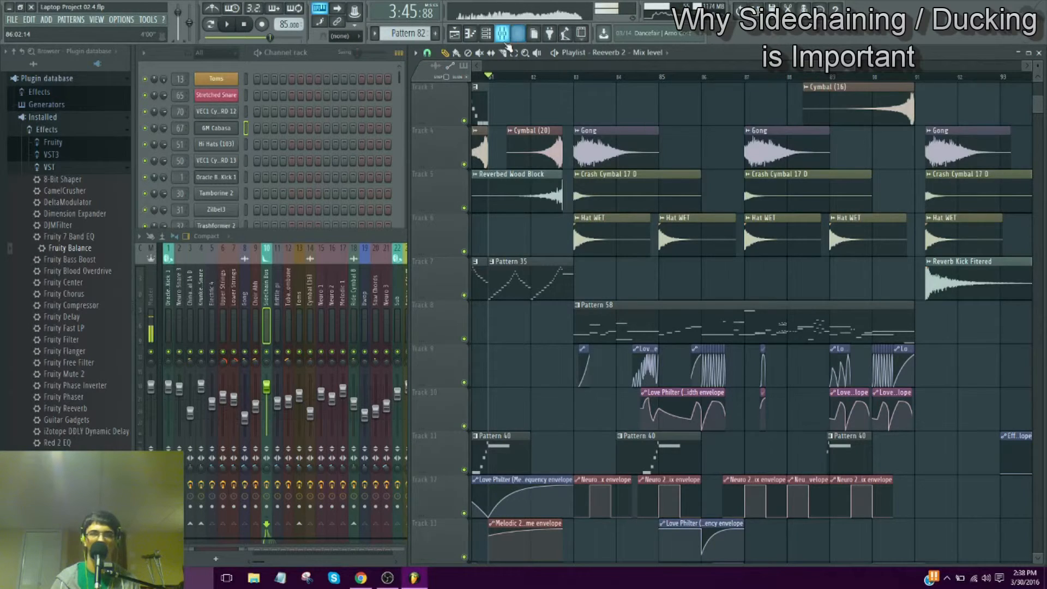
left_click(502, 34)
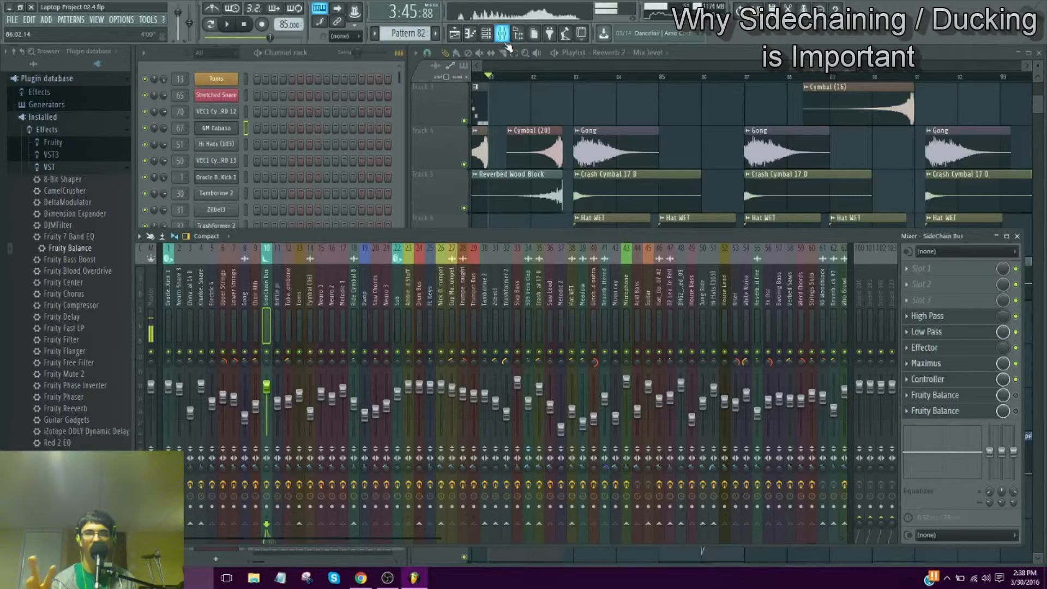
left_click(227, 25)
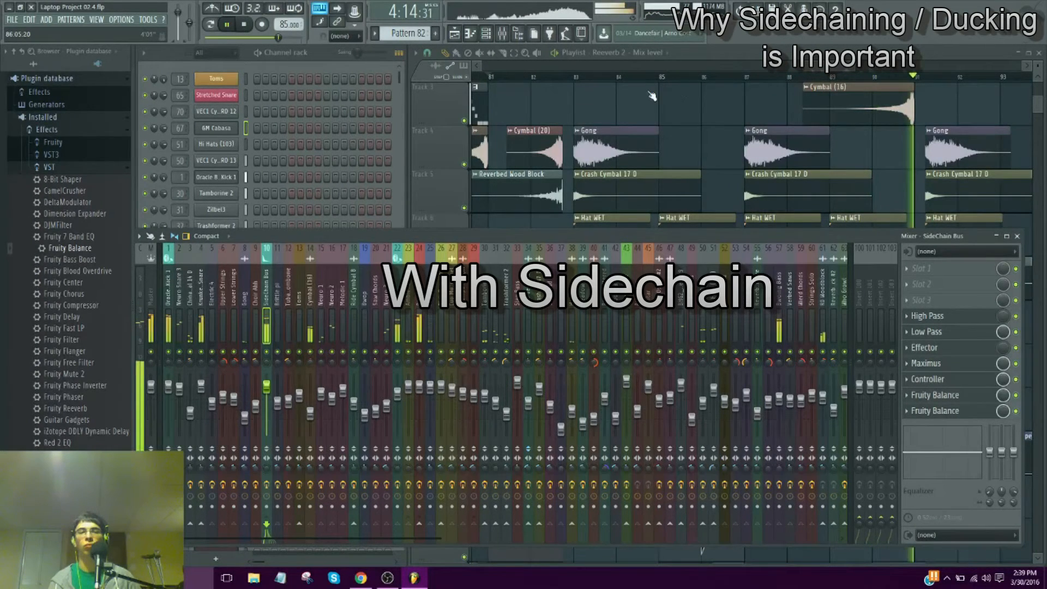
Scroll the mixer right to later tracks while the sidechained song plays
scroll("right", 3)
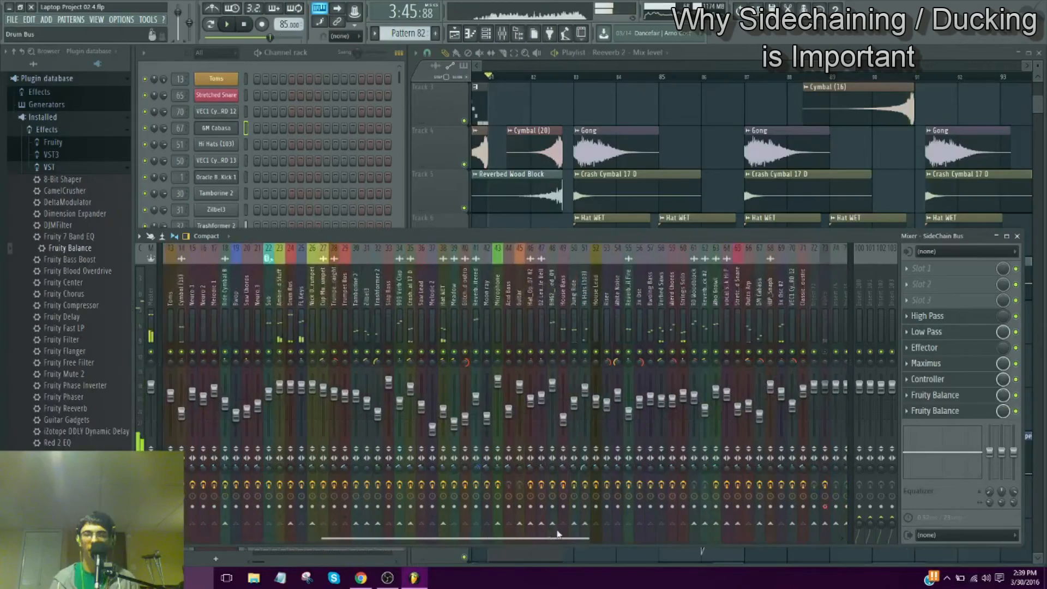